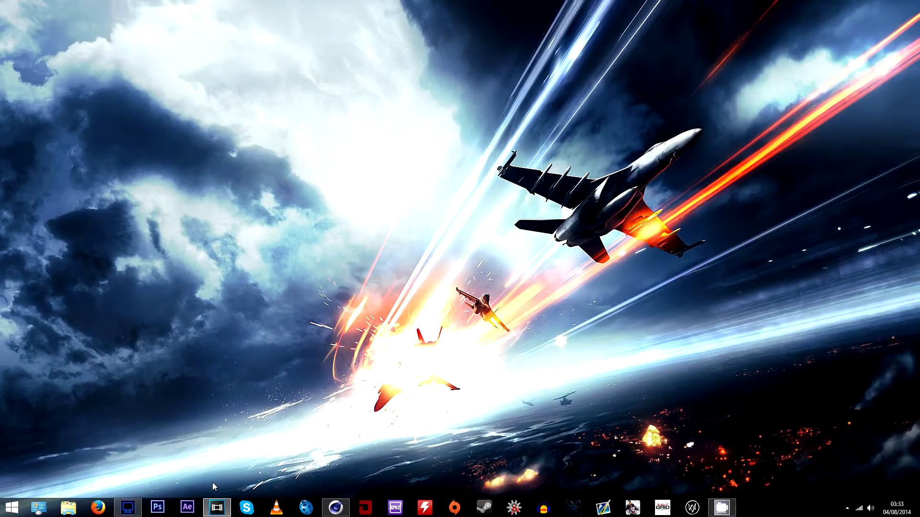
Launch Vegas Pro and open the Sunken Dragon Cinematic Clip into the project
left_click(217, 508)
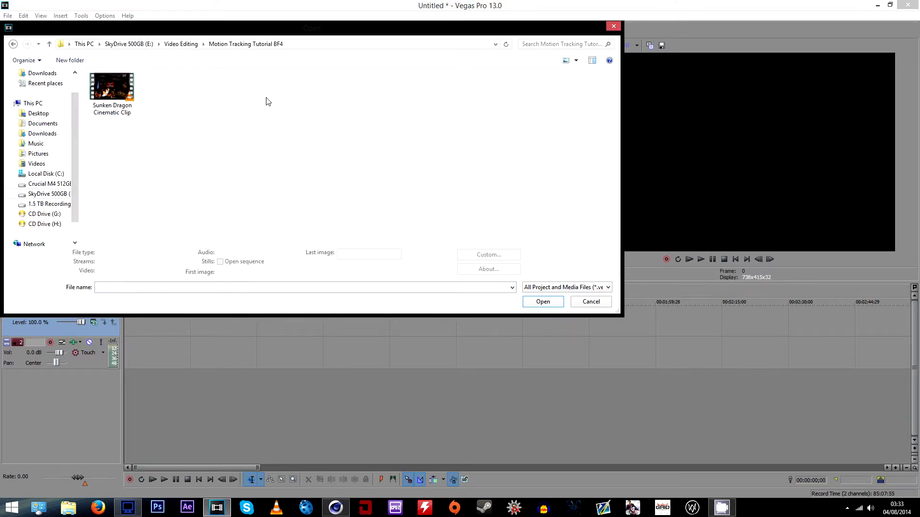
left_click(112, 87)
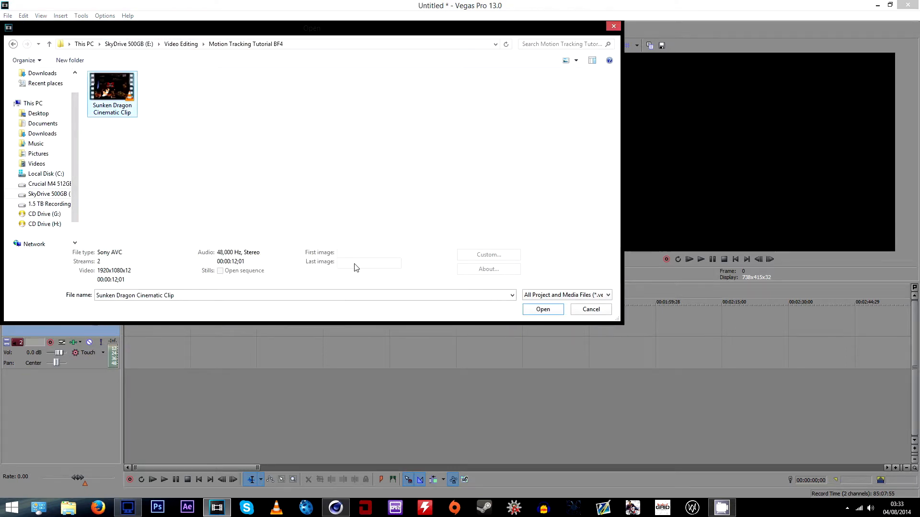
left_click(542, 309)
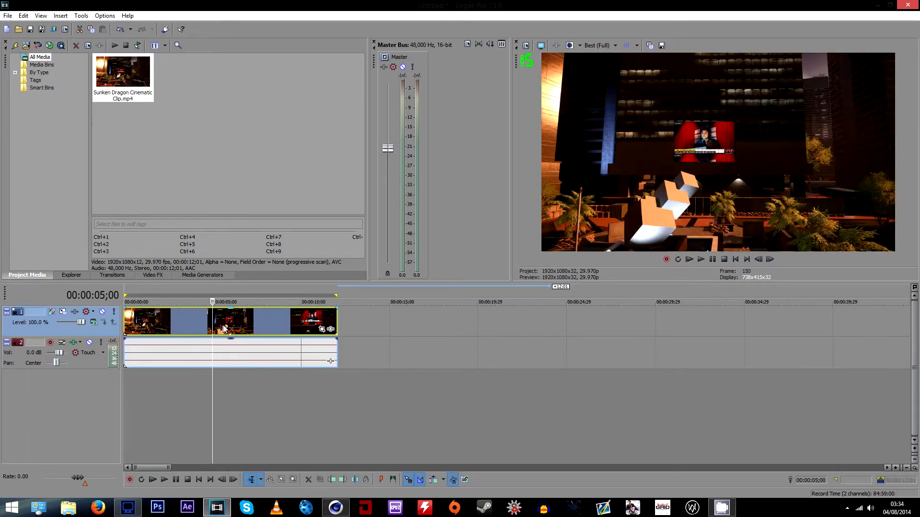
Apply Switches > Disable Resample to the Sunken Dragon clip on the timeline
right_click(223, 329)
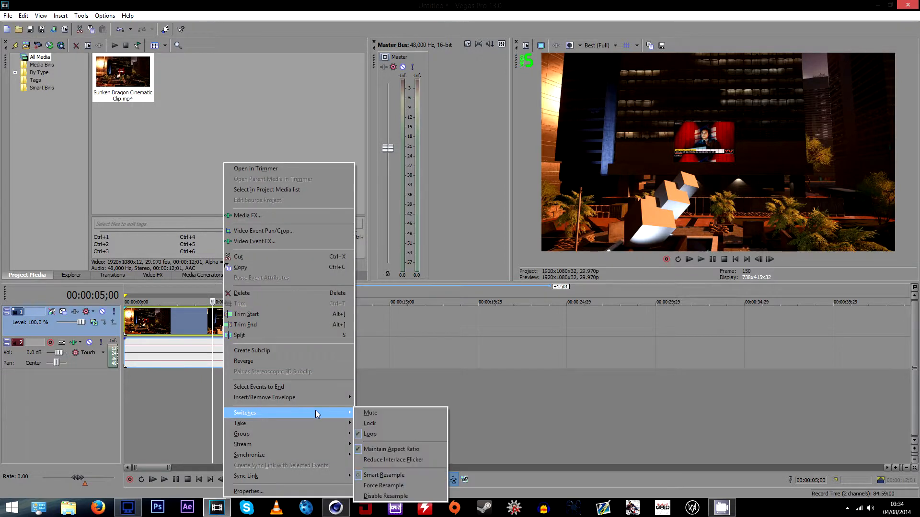
mouse_move(384, 475)
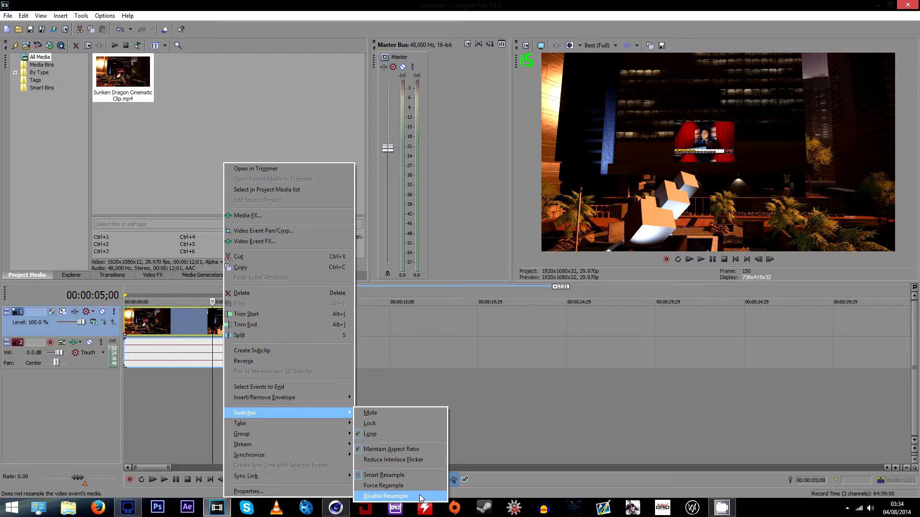
left_click(385, 496)
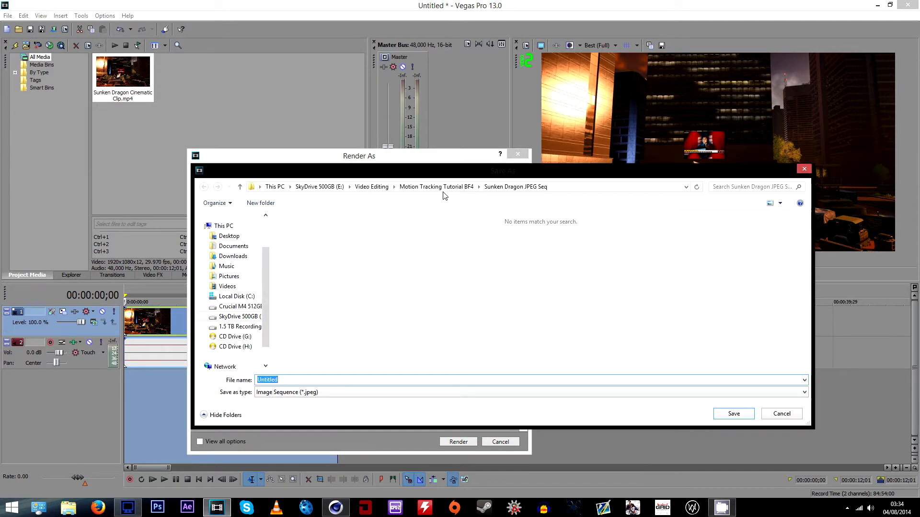
Render 'sequence 1' as an Image Sequence JPEG into the Sunken Dragon JPEG Seq folder
left_click(204, 186)
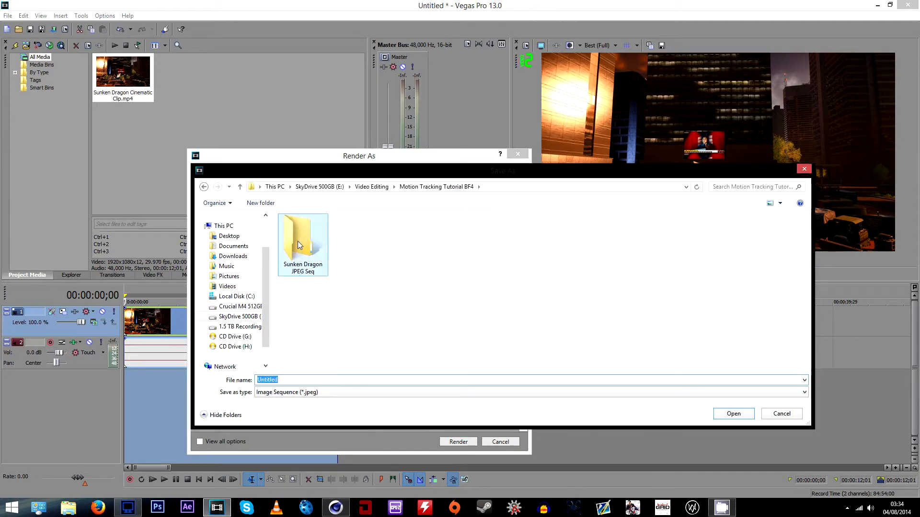
right_click(302, 243)
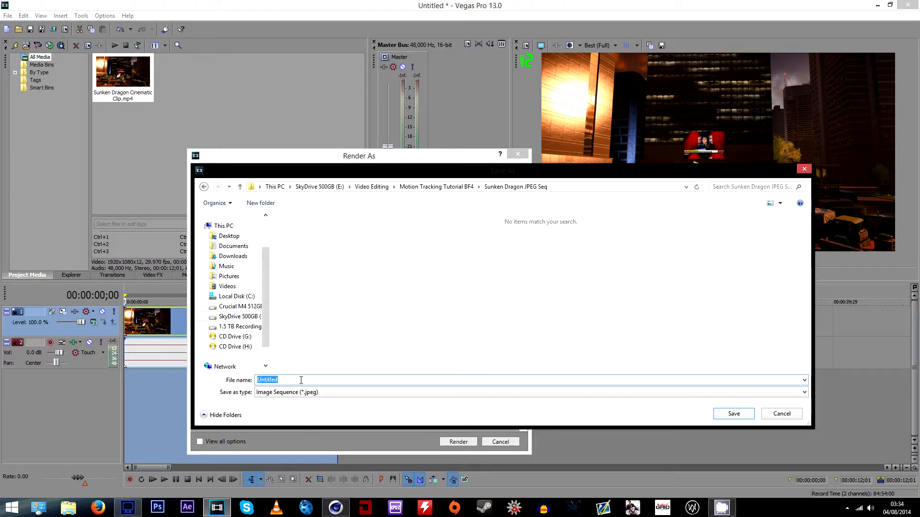
type("sequence 1")
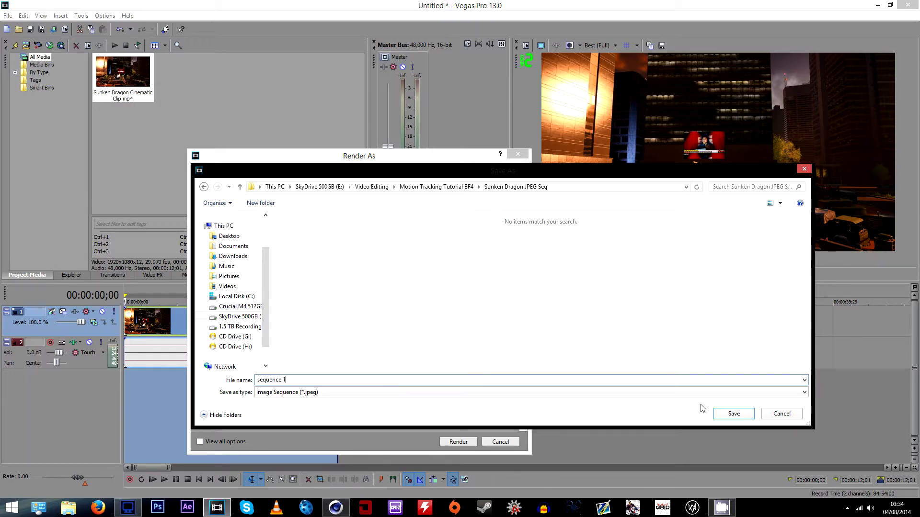
left_click(733, 414)
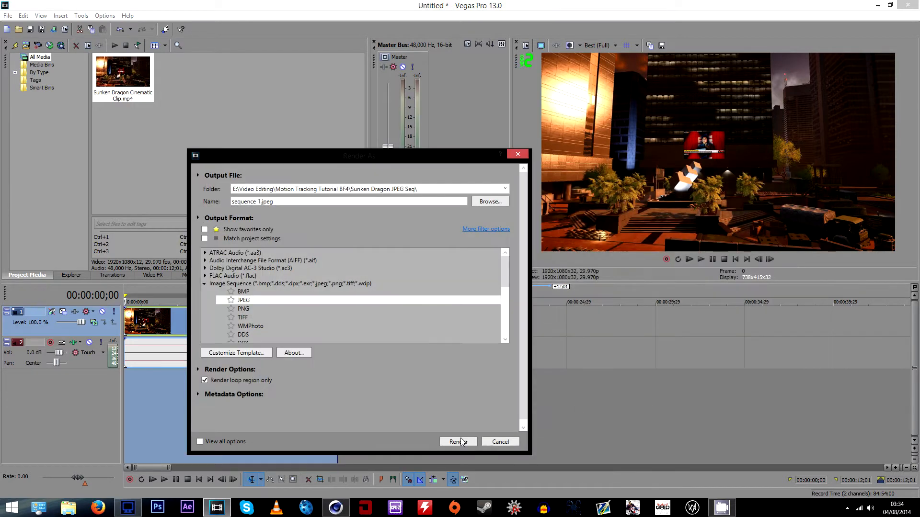
left_click(457, 441)
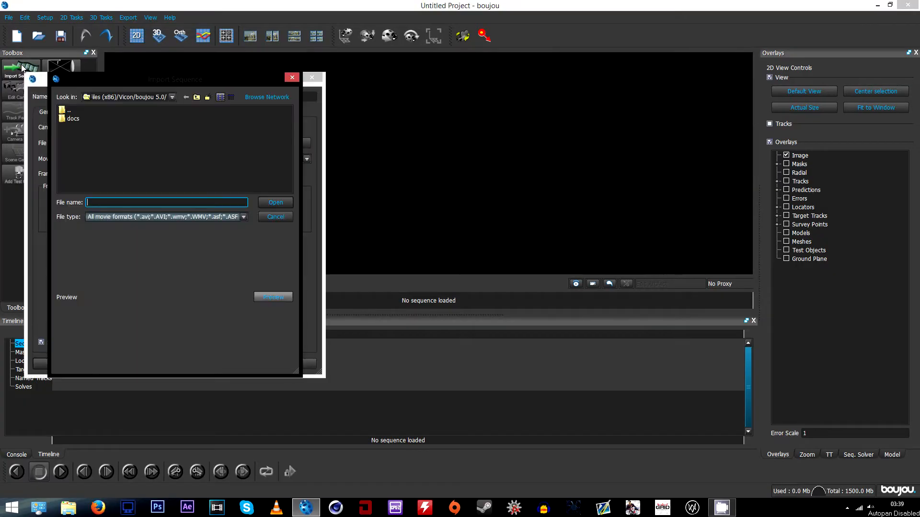
Import the sequence starting at the first frame from Motion Tracking Tutorial BF4 > Sunken Dragon JPEG Seq
left_click(172, 97)
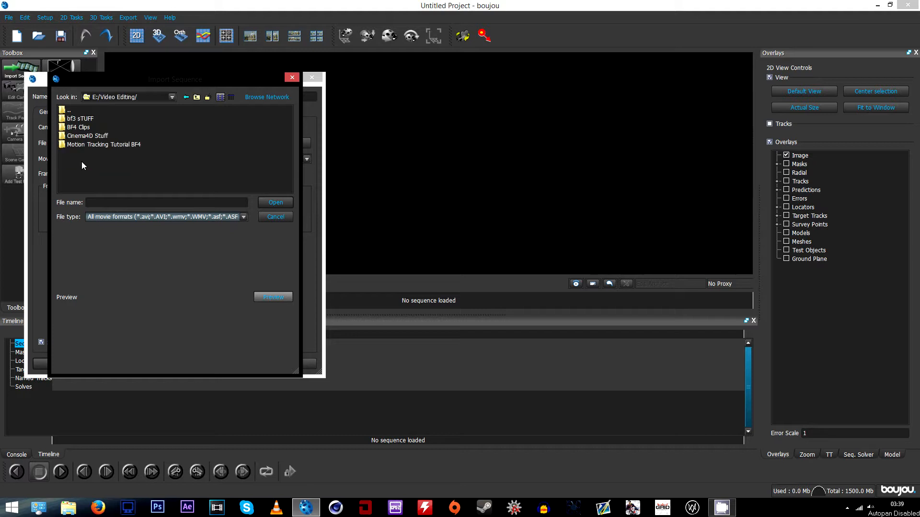
double_click(106, 144)
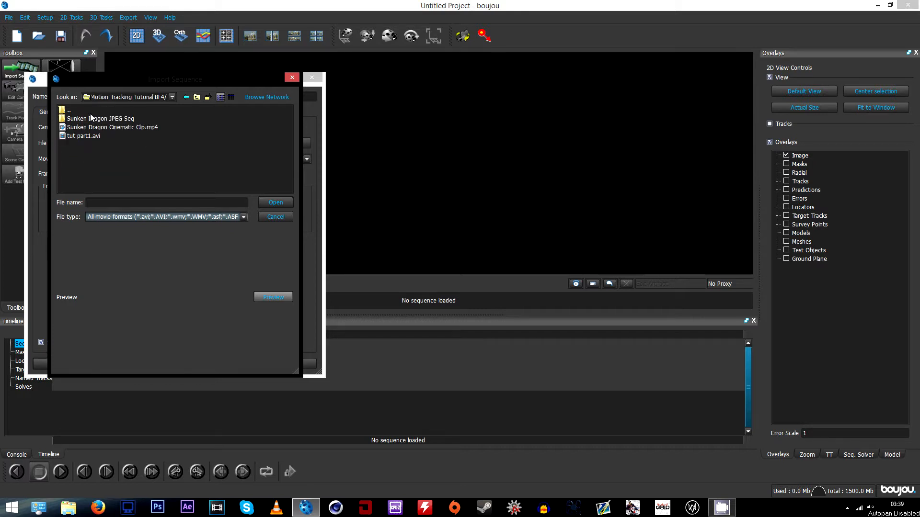
left_click(101, 119)
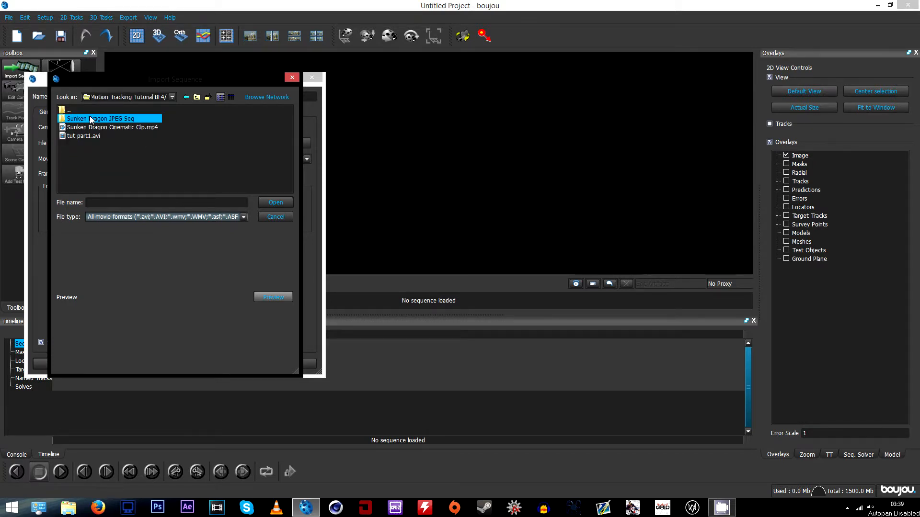
double_click(88, 117)
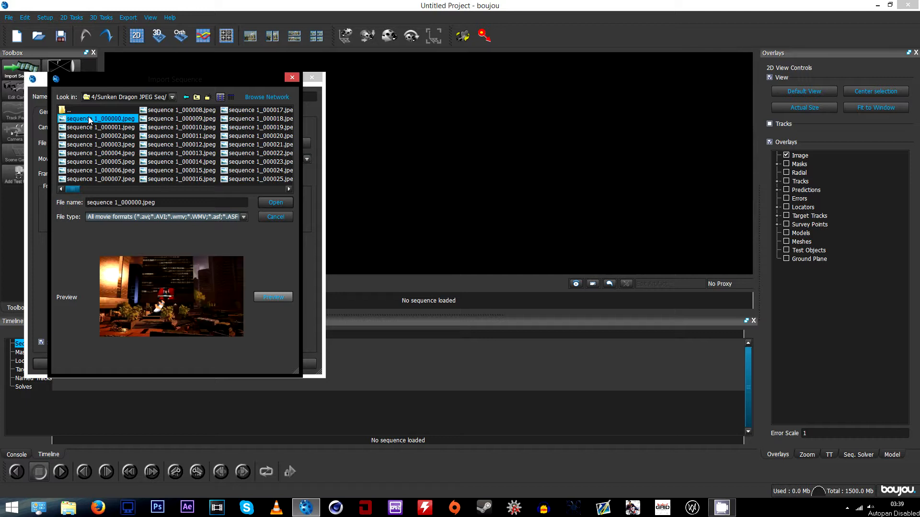
mouse_move(274, 203)
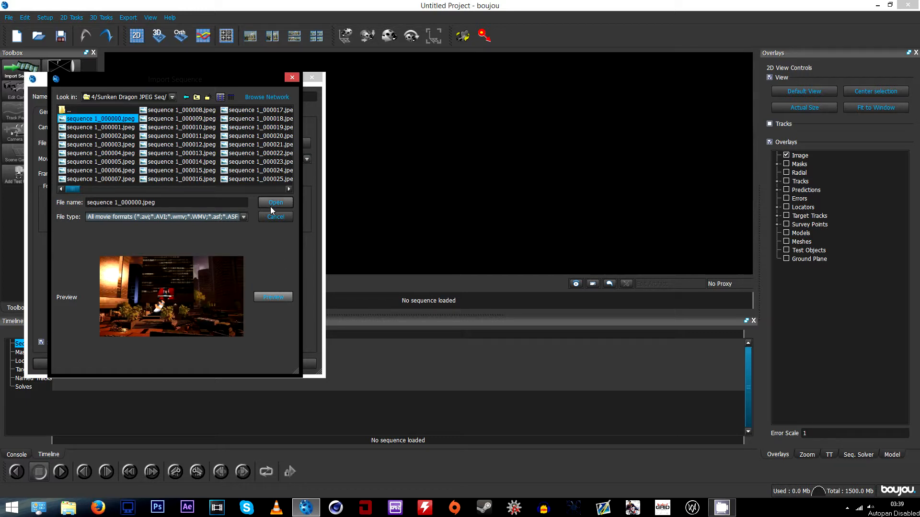
left_click(274, 202)
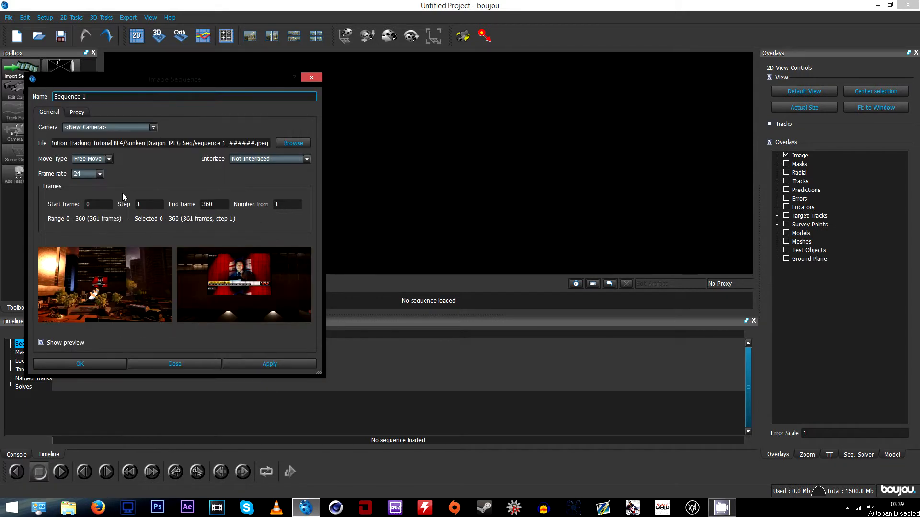
Set the sequence frame rate to 29.97, apply, and close the sequence settings
left_click(99, 174)
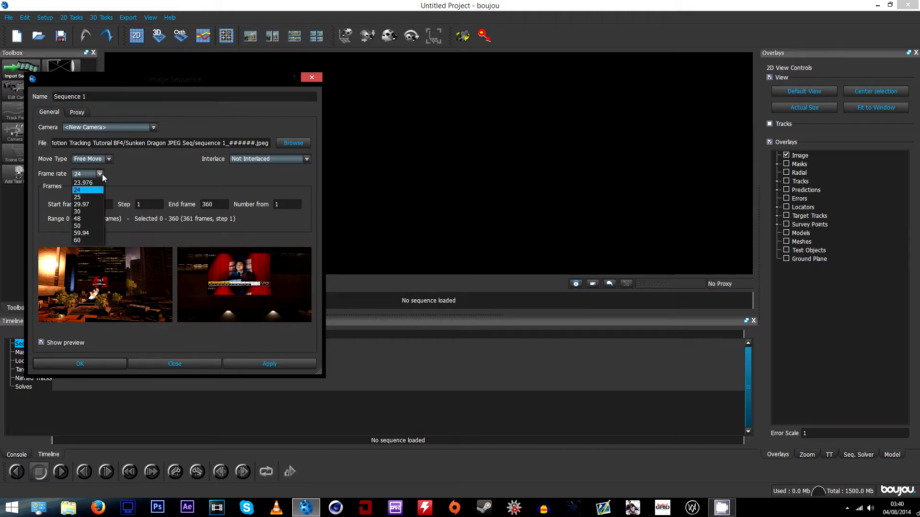
left_click(82, 204)
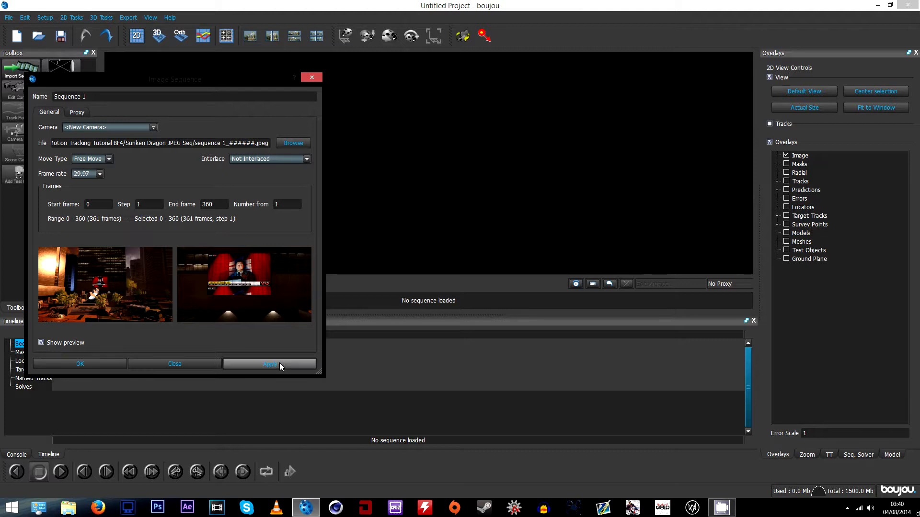
left_click(269, 363)
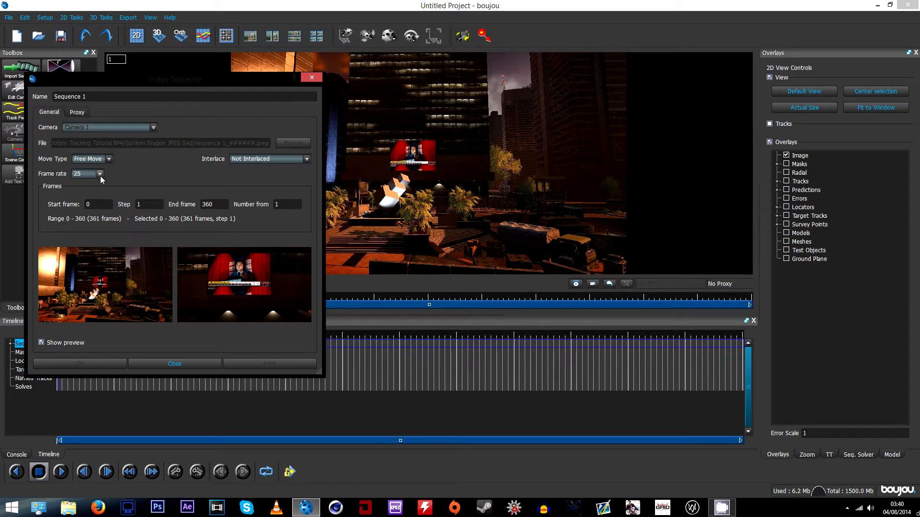
left_click(101, 174)
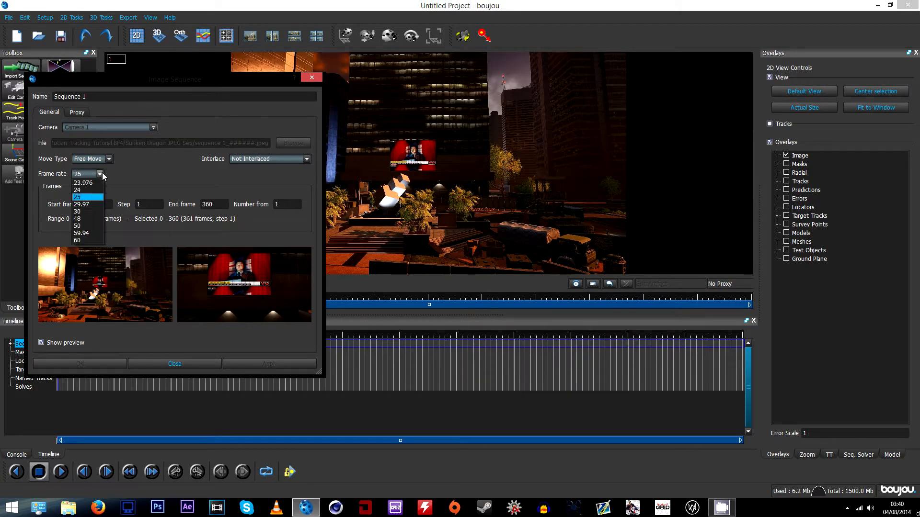
left_click(83, 204)
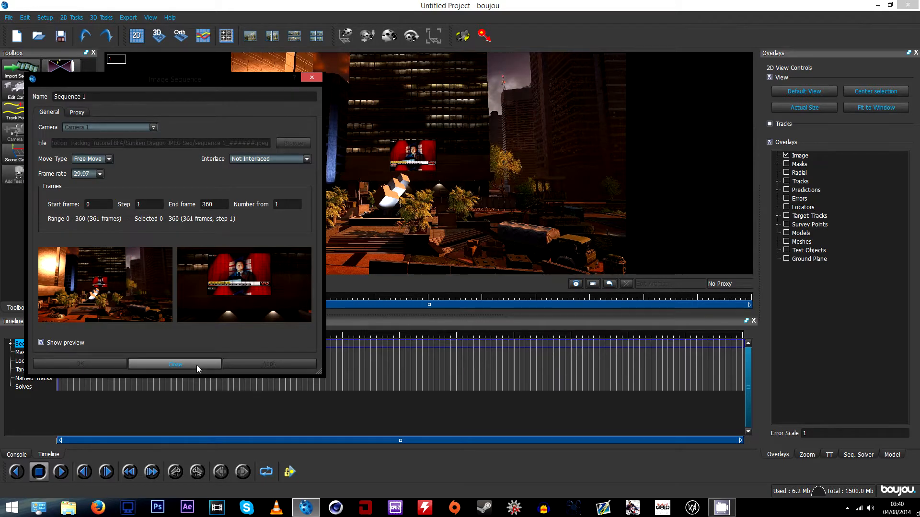
left_click(174, 364)
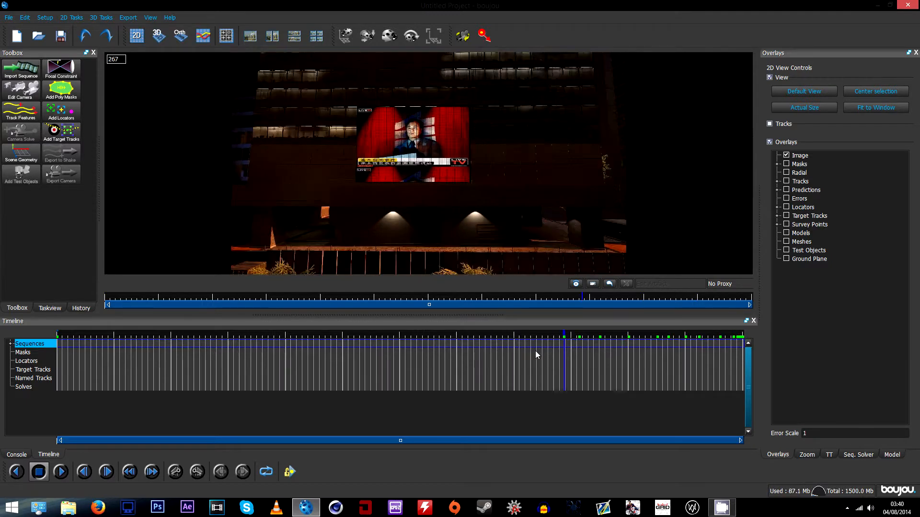
Run Track Features over all frames with the Sensitivity slider raised
left_click(67, 337)
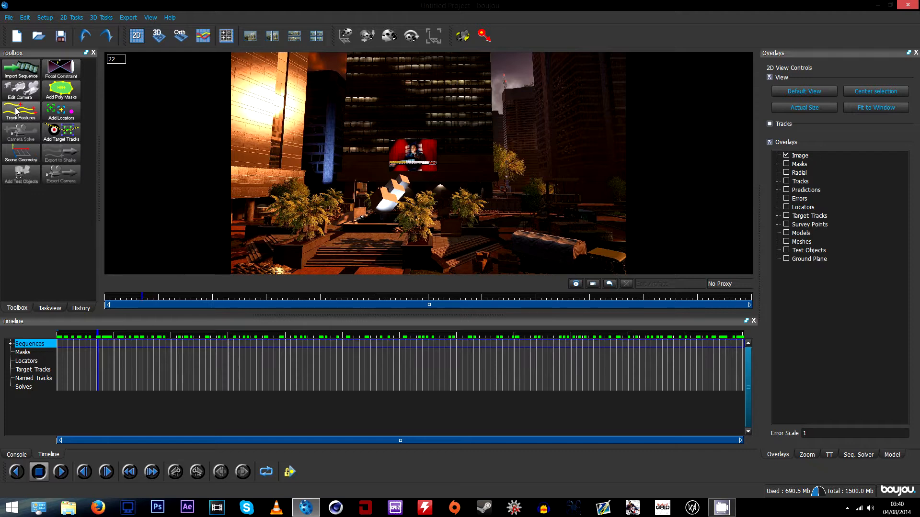
mouse_move(21, 112)
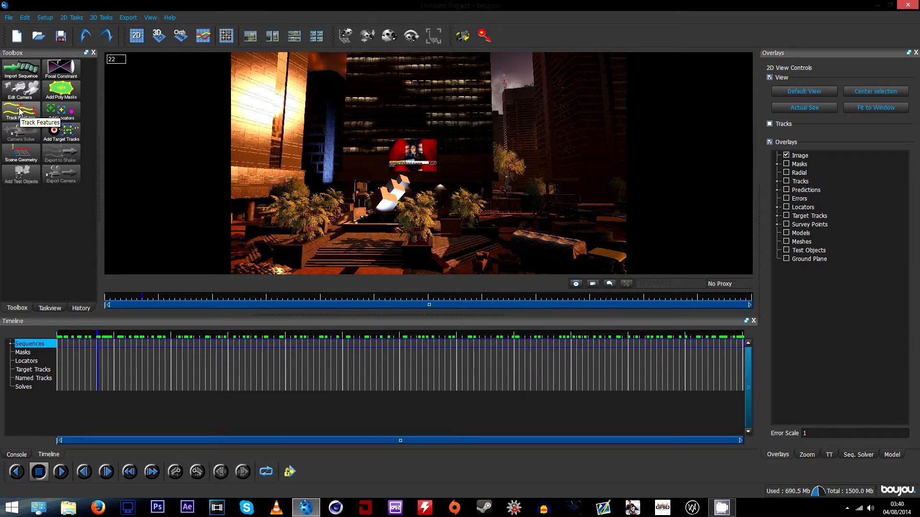
left_click(21, 111)
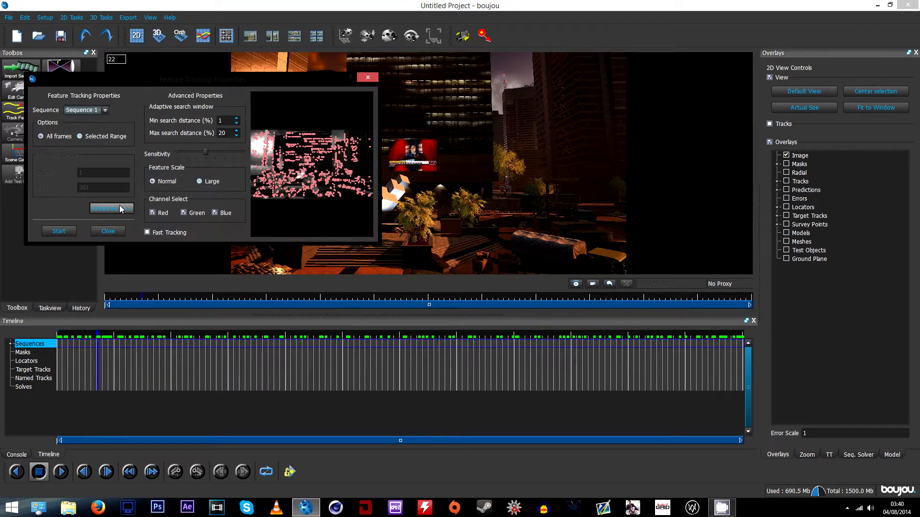
left_click_drag(204, 152, 222, 151)
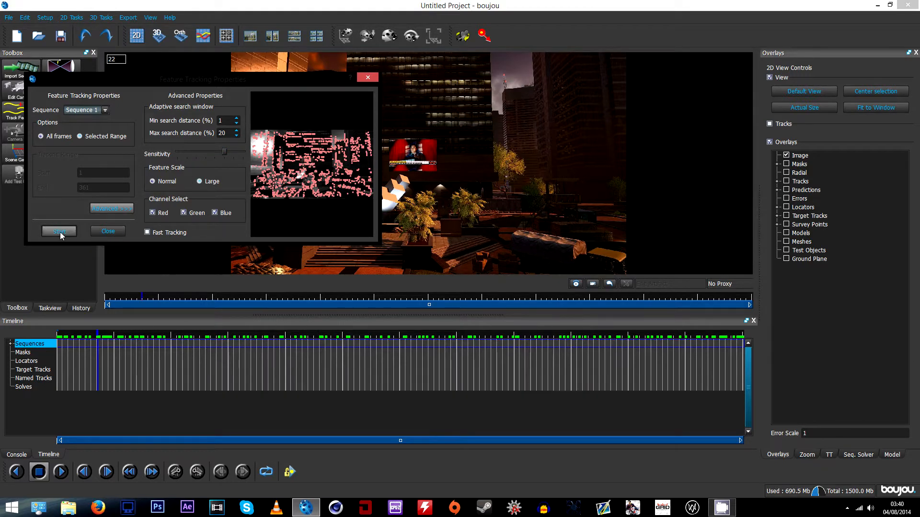
left_click(59, 231)
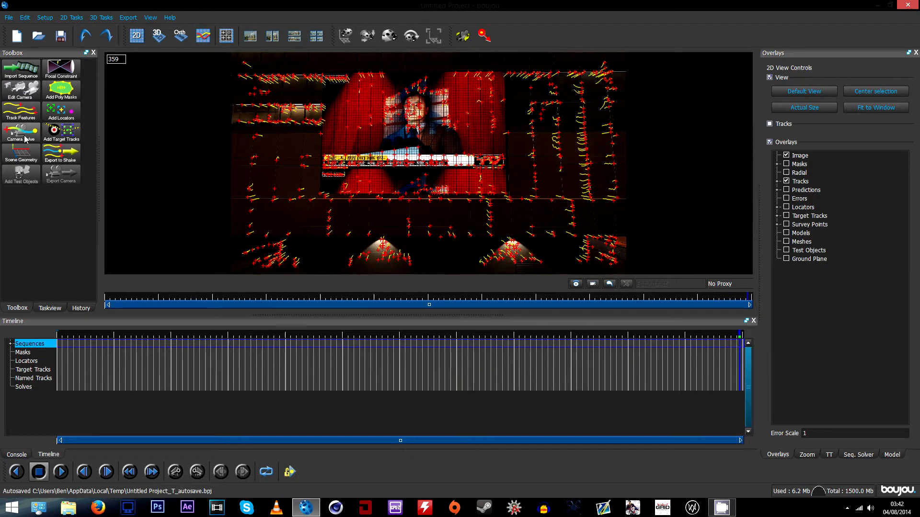
Solve the camera over all frames with camera path smoothness optimisation enabled
left_click(20, 132)
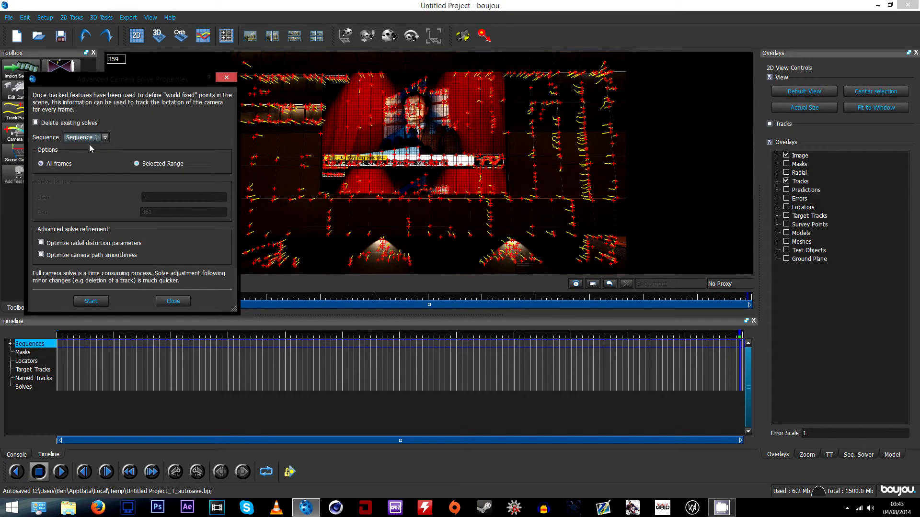
left_click(40, 255)
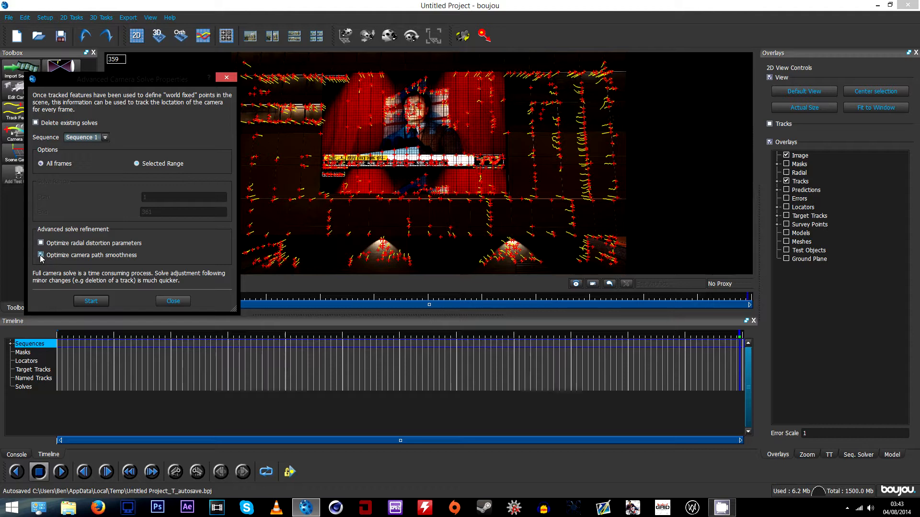
left_click(90, 301)
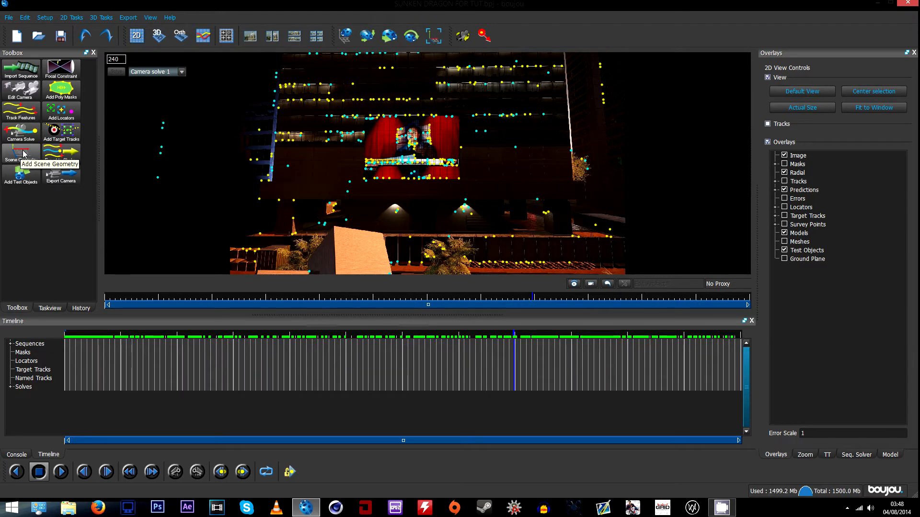
Connect track pairs to an x-axis hint and a z-axis hint, then update the coordinate frame
left_click(20, 152)
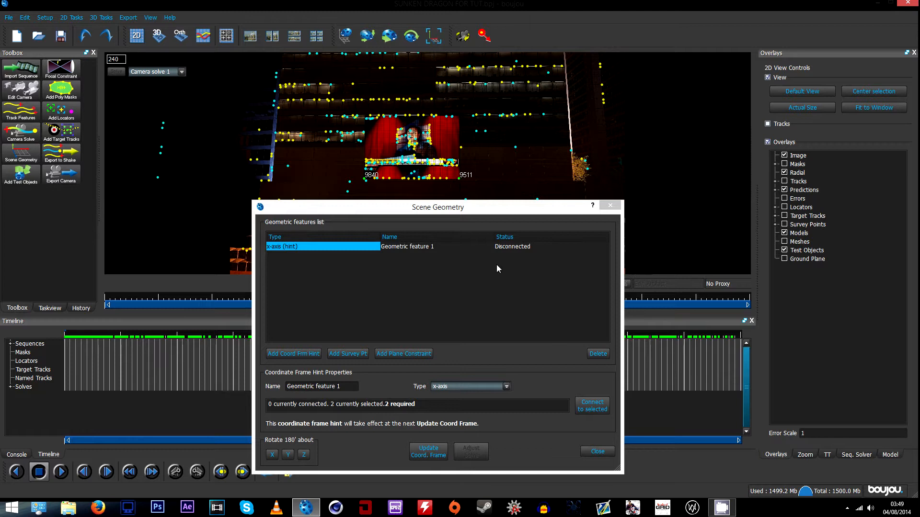
left_click(591, 405)
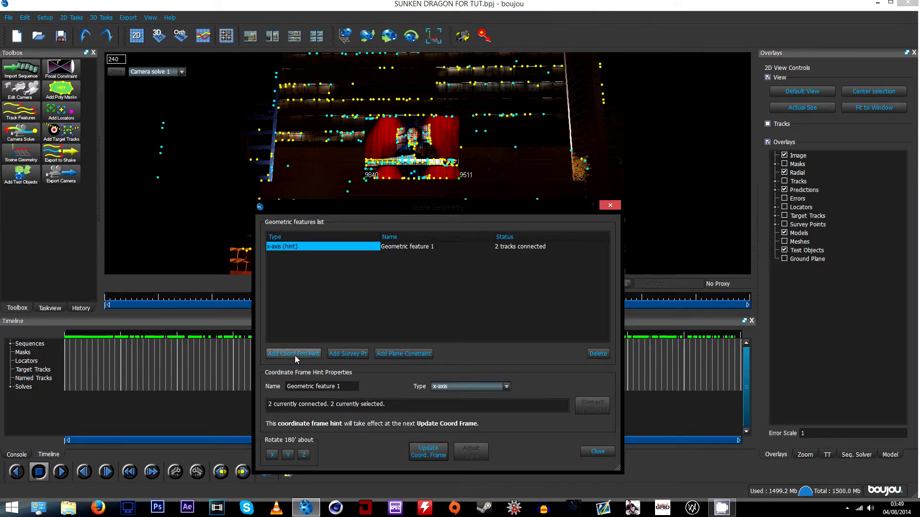
left_click(293, 354)
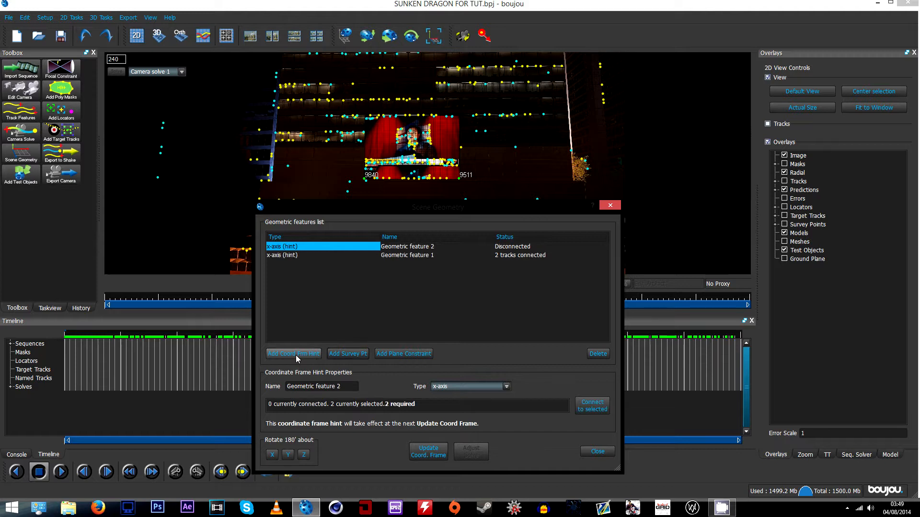
left_click(504, 386)
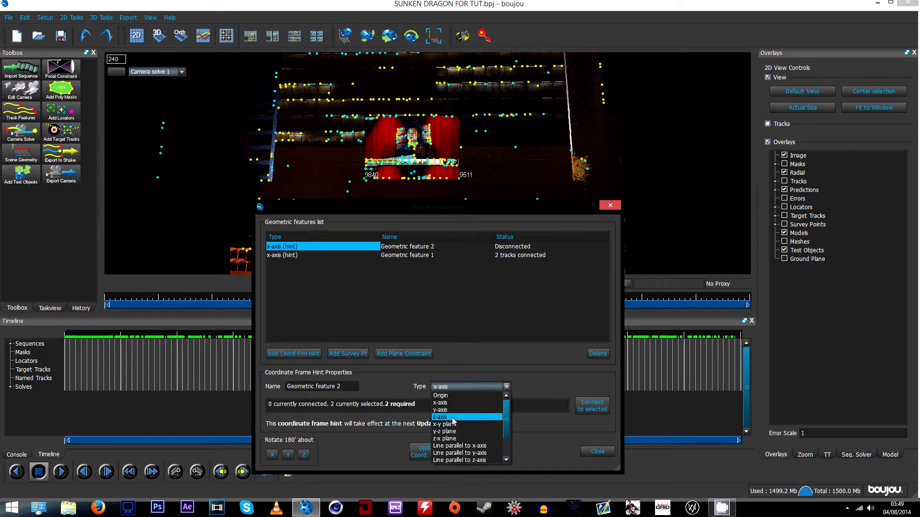
left_click(439, 417)
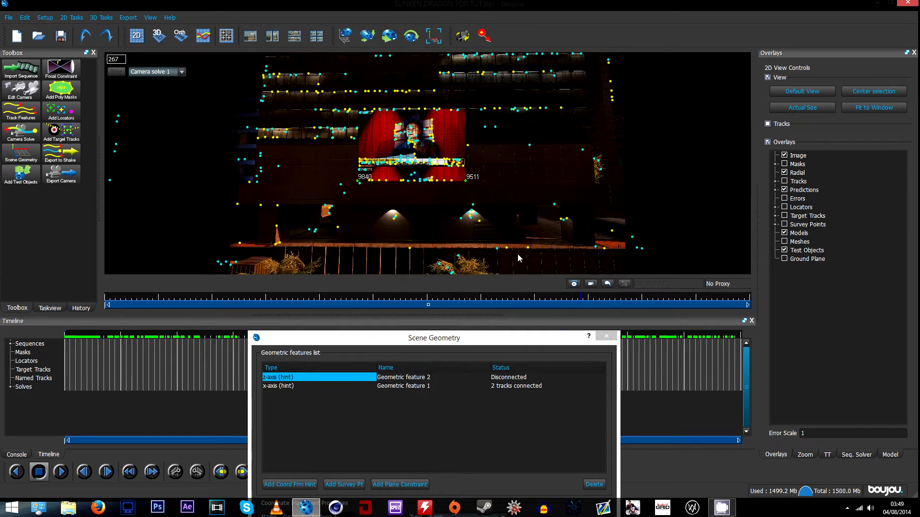
mouse_move(268, 251)
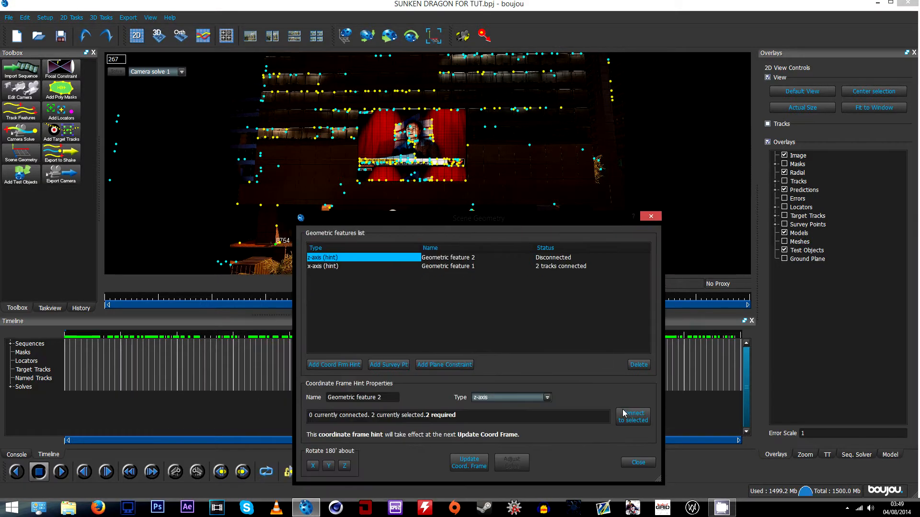
left_click(632, 416)
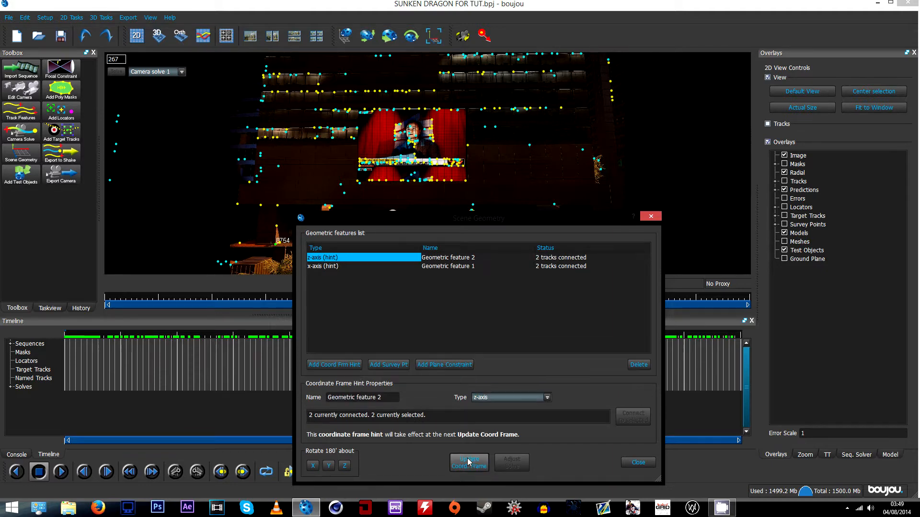
left_click(637, 462)
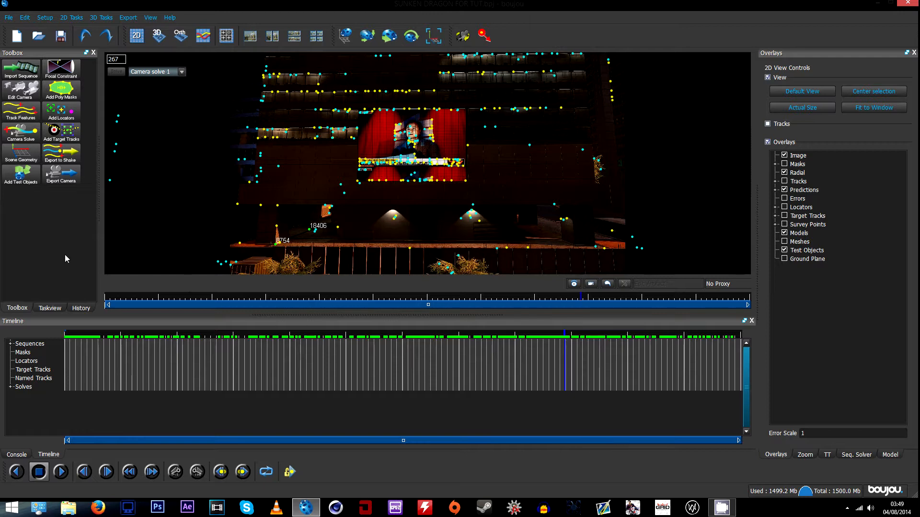
left_click(21, 172)
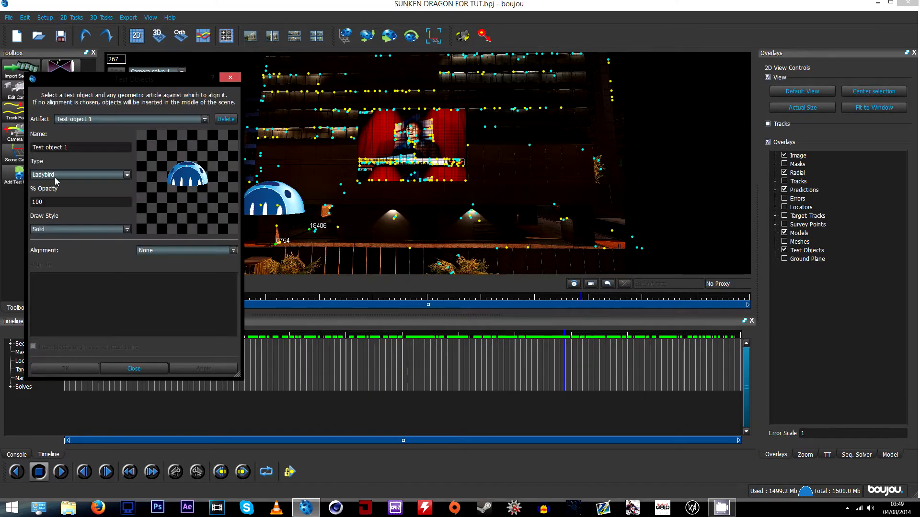
left_click(133, 368)
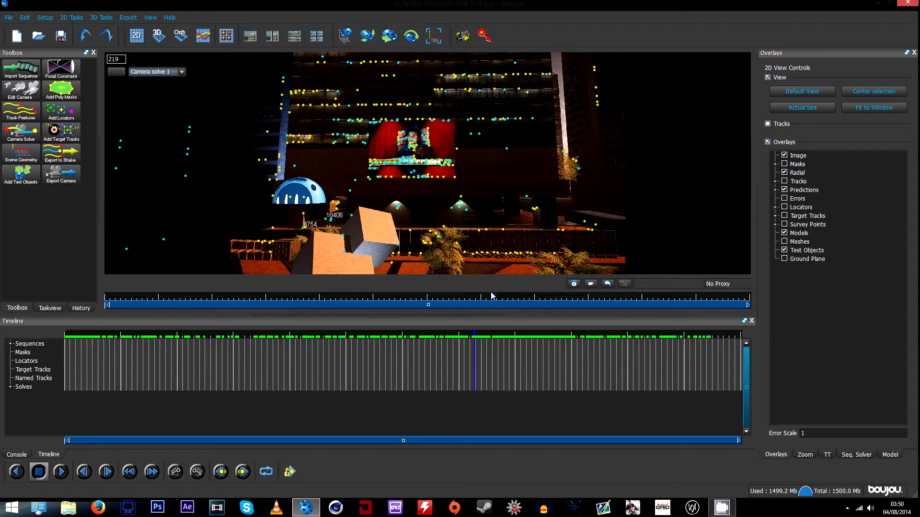
left_click(61, 471)
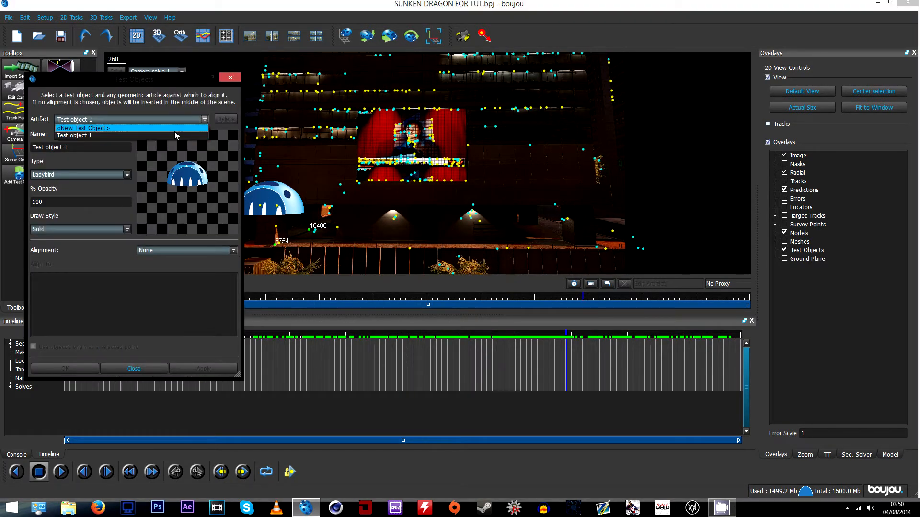
left_click(133, 369)
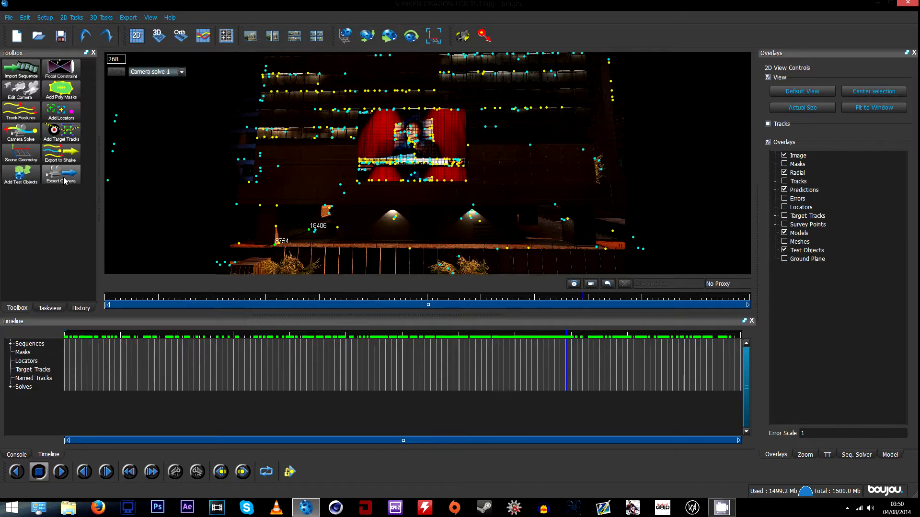
Export the camera as Cinema 4D (*.c4d) into Motion Tracking Tutorial BF4, Scale Scene by 100
left_click(61, 173)
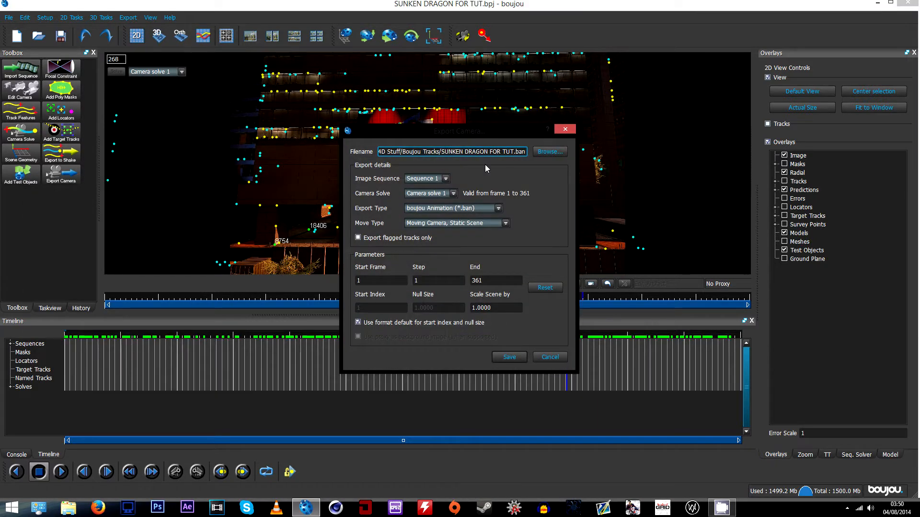
left_click(548, 152)
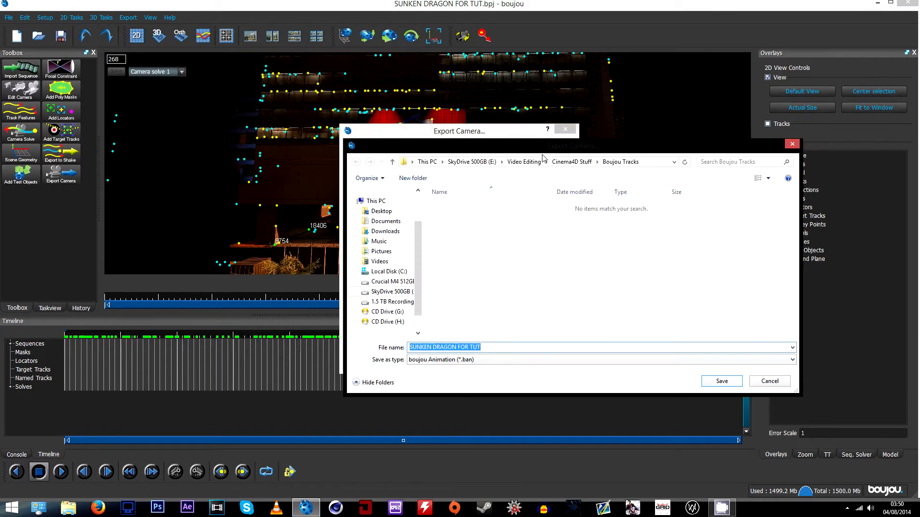
left_click(523, 161)
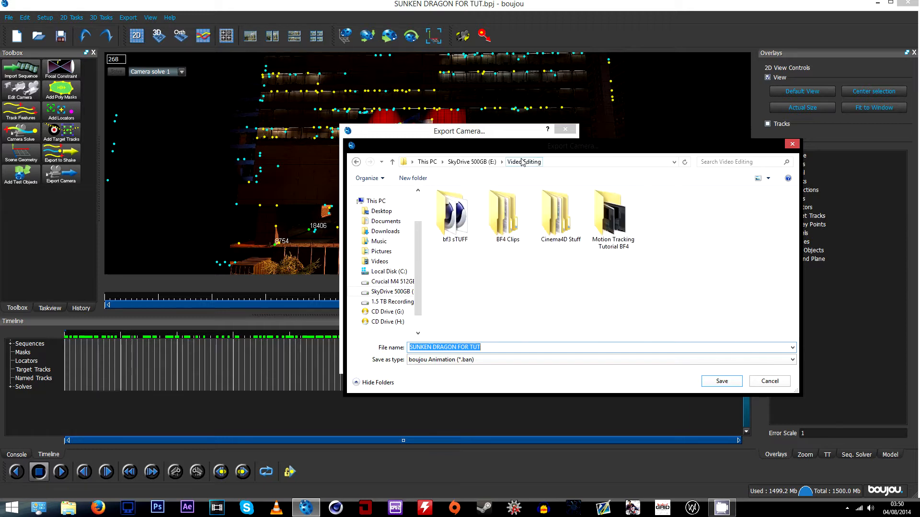
double_click(612, 212)
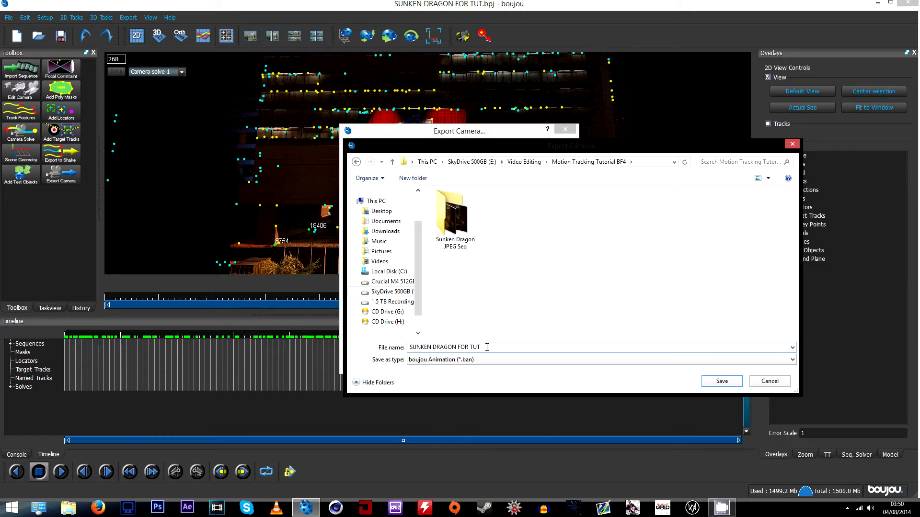
mouse_move(476, 363)
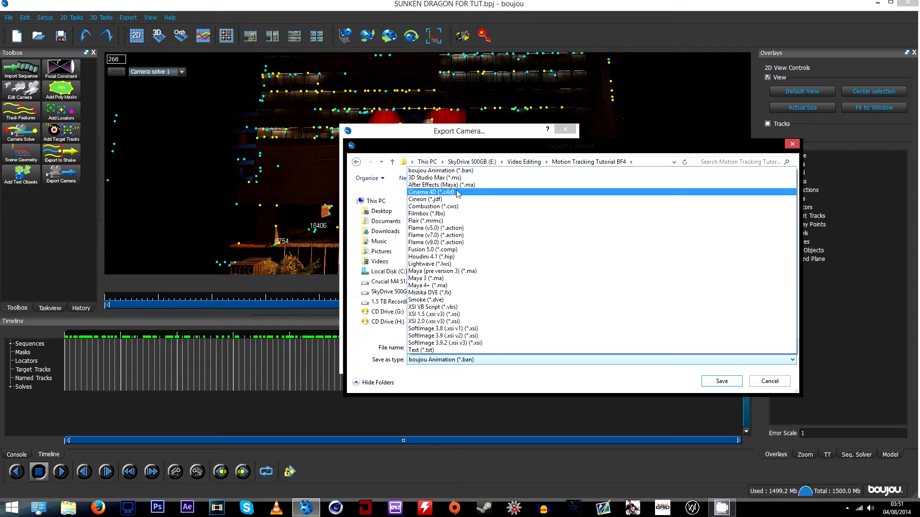
left_click(431, 192)
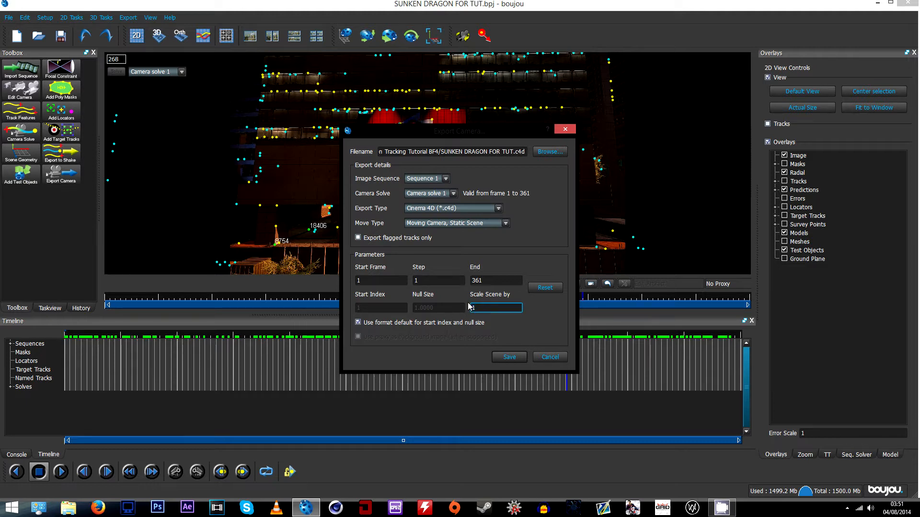
type("100")
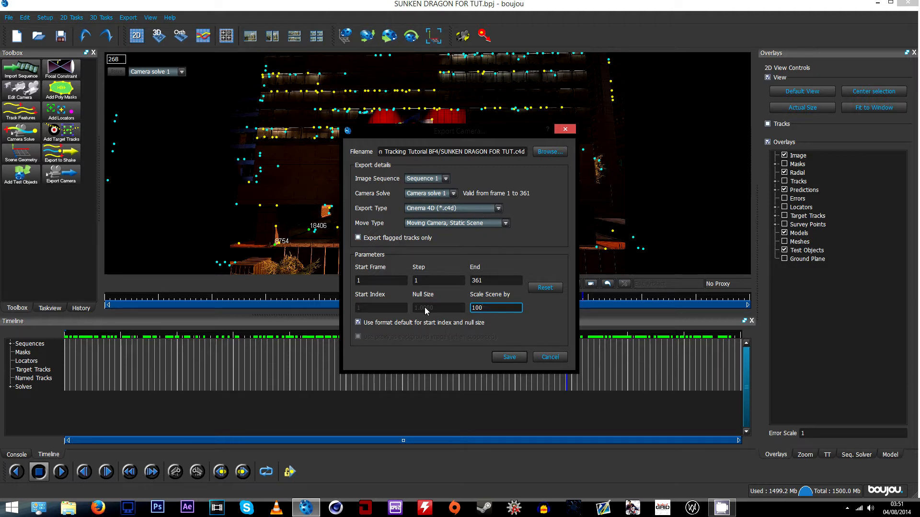
left_click(508, 356)
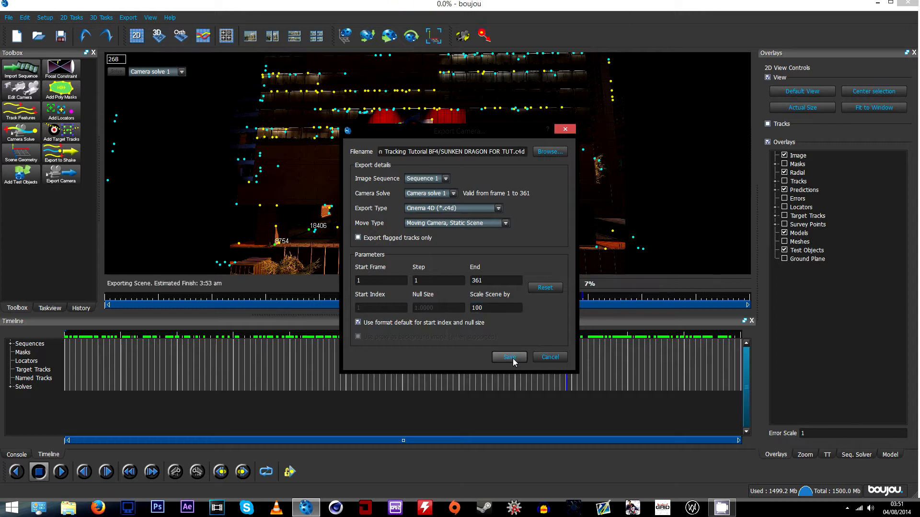
left_click(508, 357)
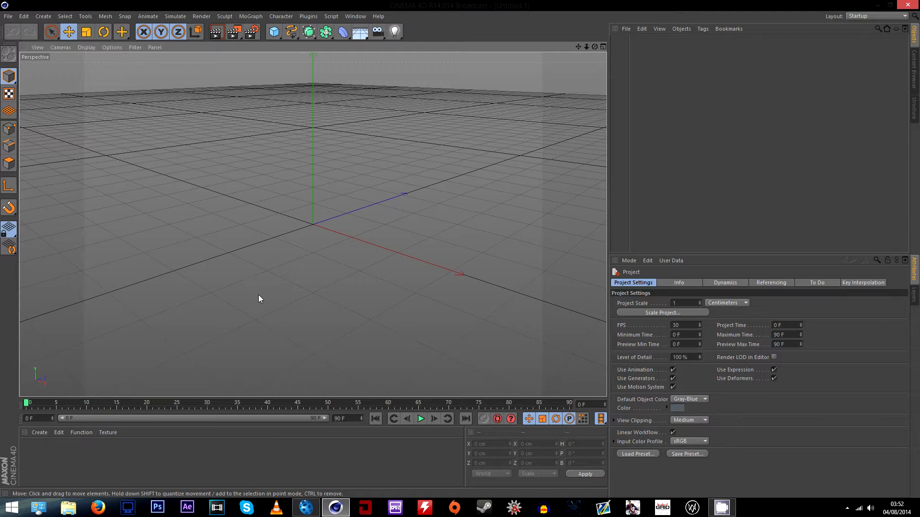
Open SUNKEN DRAGON FOR TUT.c4d and confirm the import dialog
left_click(24, 16)
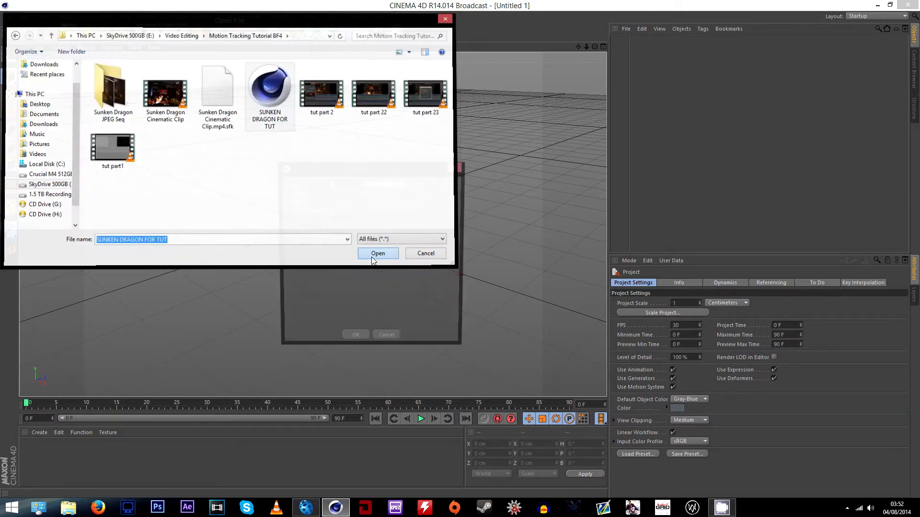
left_click(378, 252)
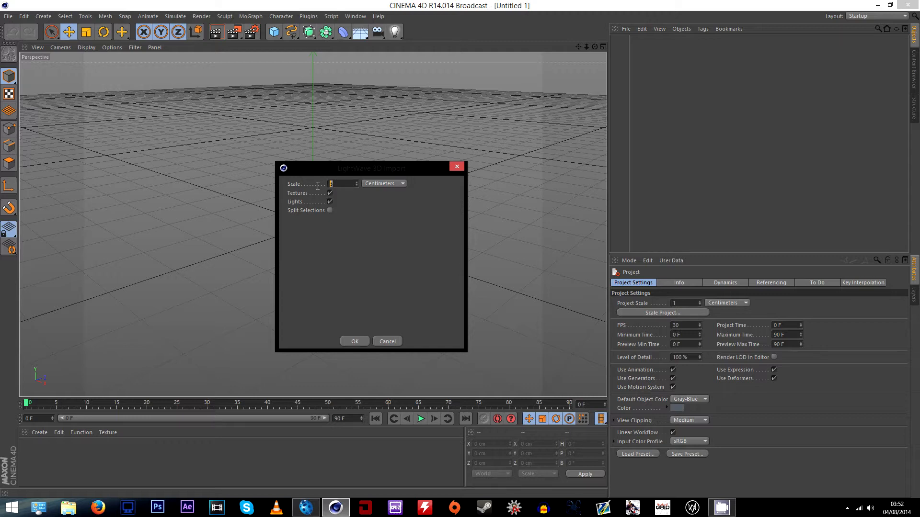
left_click(354, 341)
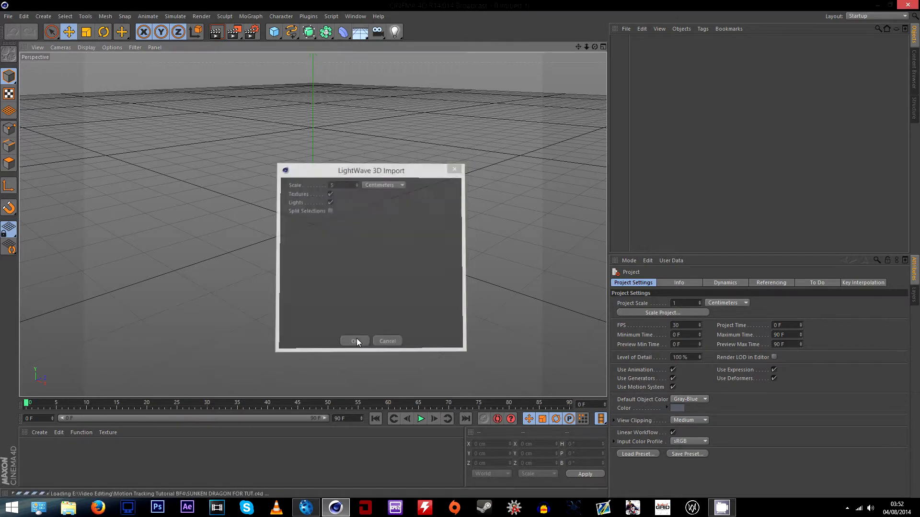
left_click(353, 340)
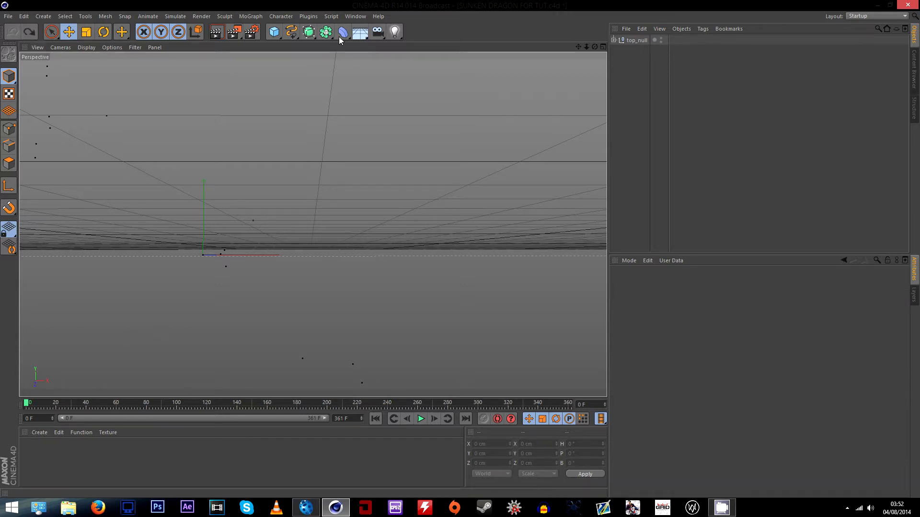
Add a Background object, load the Basic Colour Set library, and edit the new Mat material
left_click(360, 32)
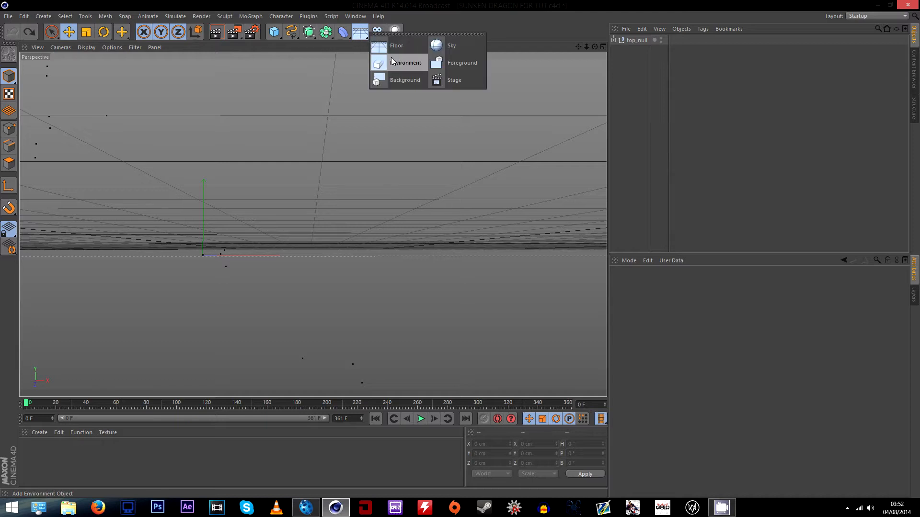
left_click(405, 80)
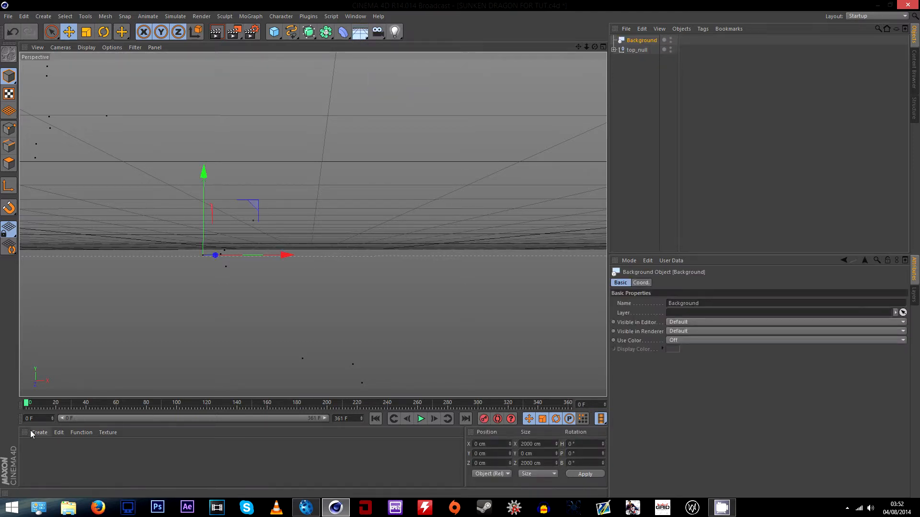
left_click(39, 432)
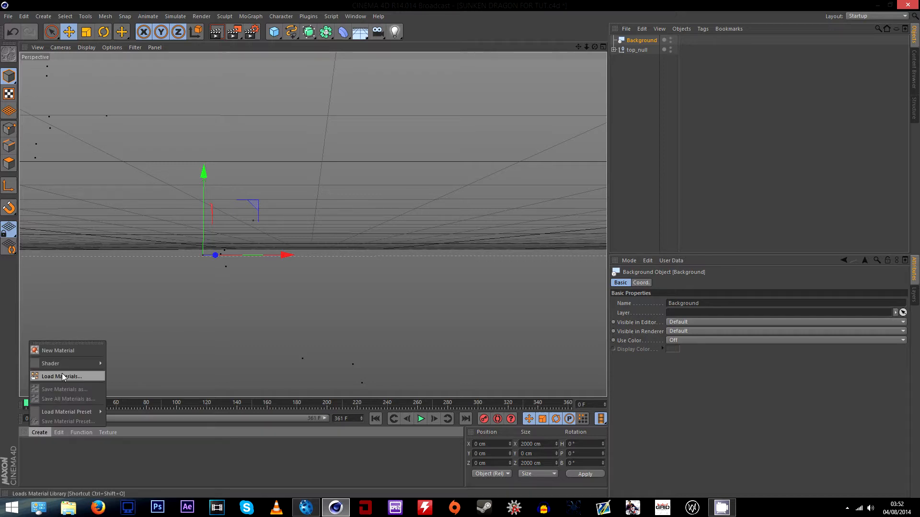
left_click(58, 376)
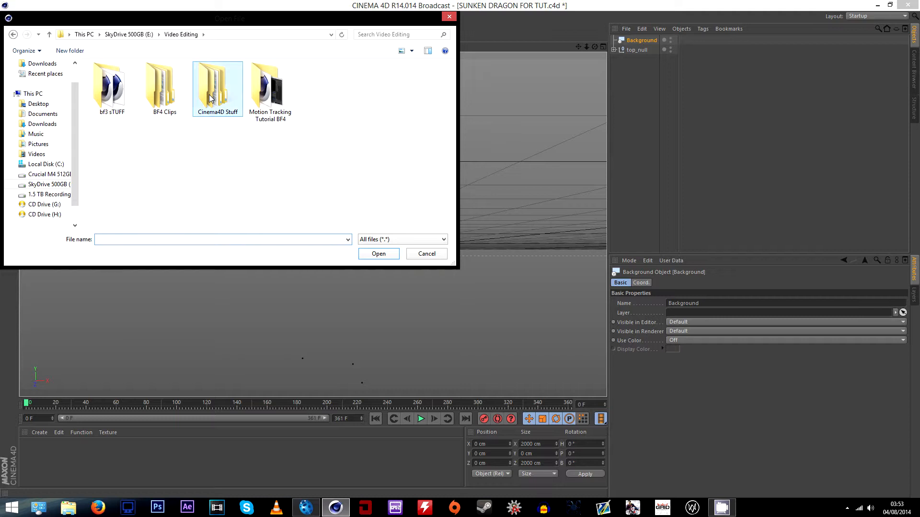
double_click(217, 84)
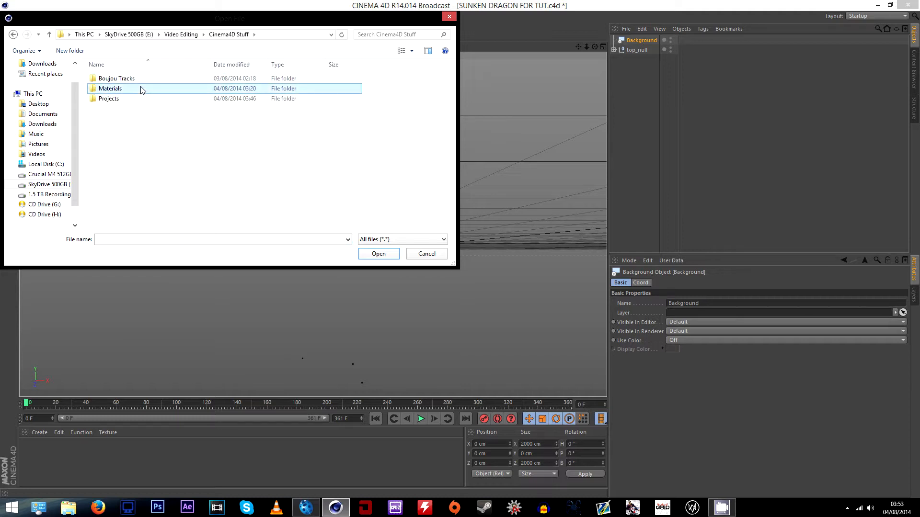
double_click(110, 88)
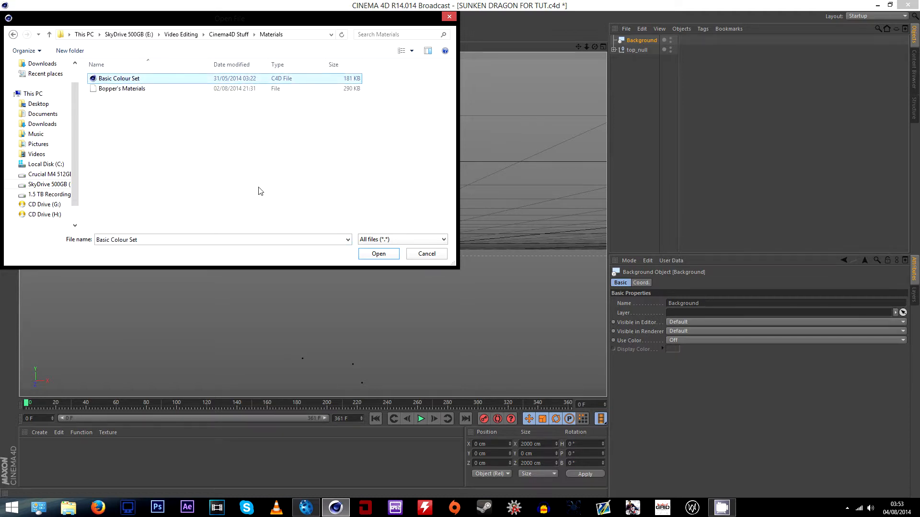
left_click(378, 253)
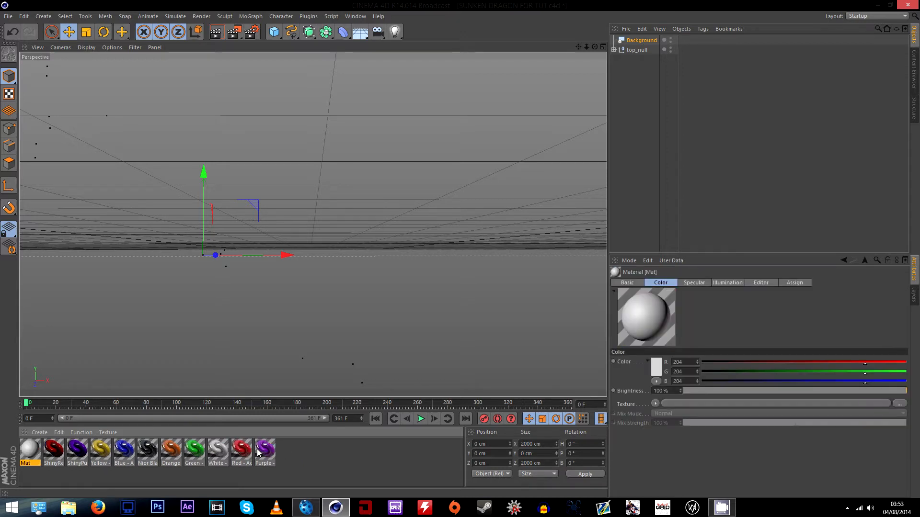
double_click(30, 450)
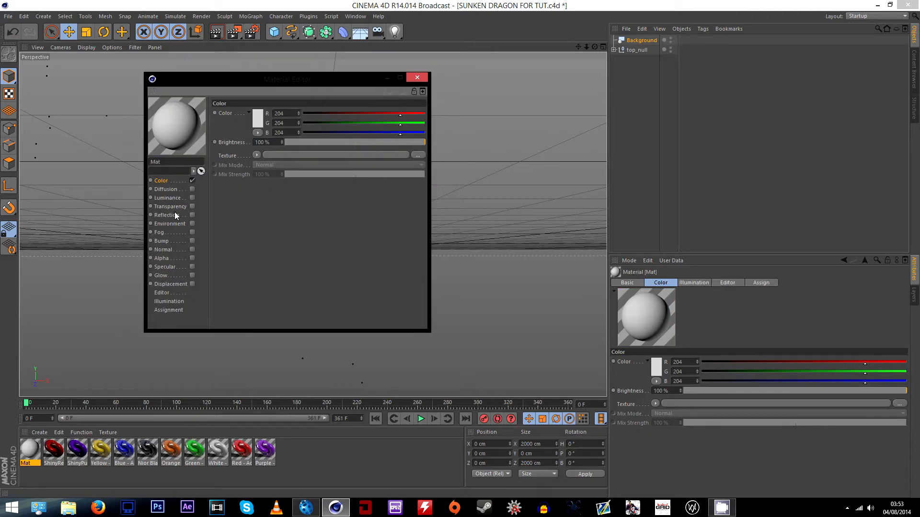
mouse_move(233, 162)
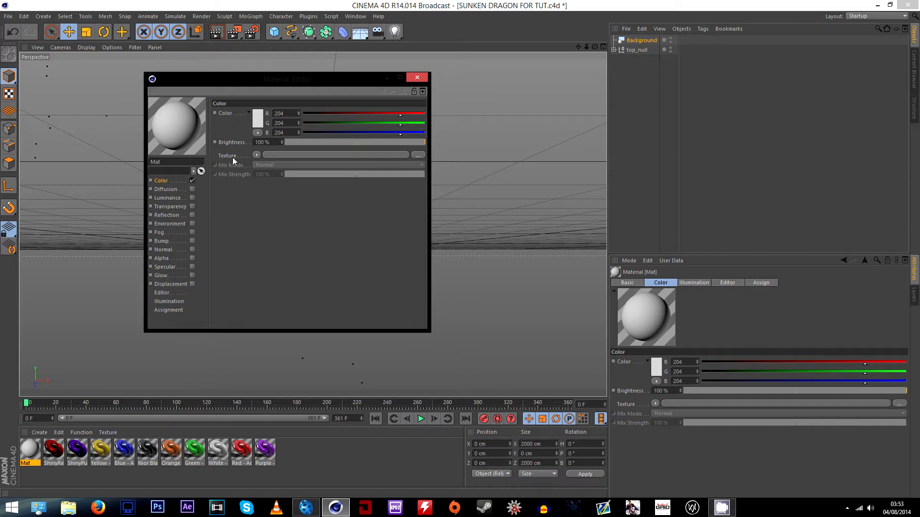
Load Sunken Dragon frame 1_000000 as Mat's colour texture, declining to copy it
left_click(256, 155)
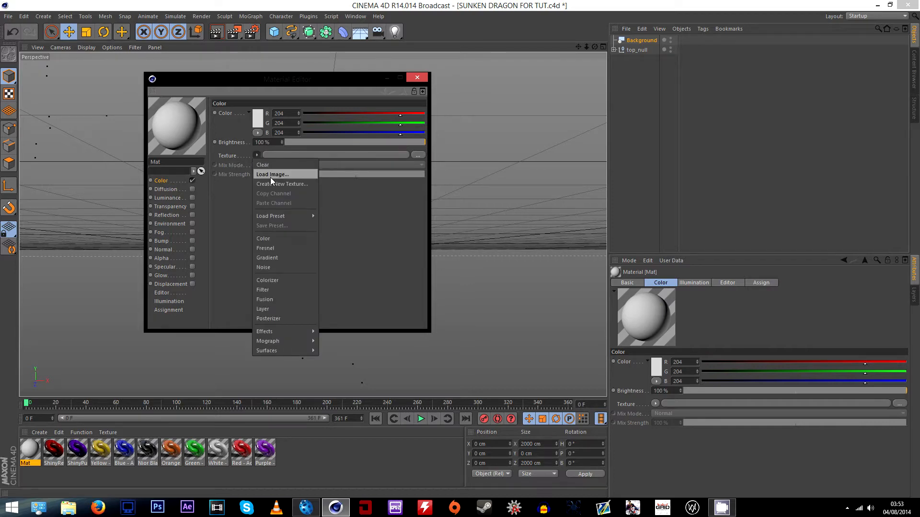
left_click(271, 175)
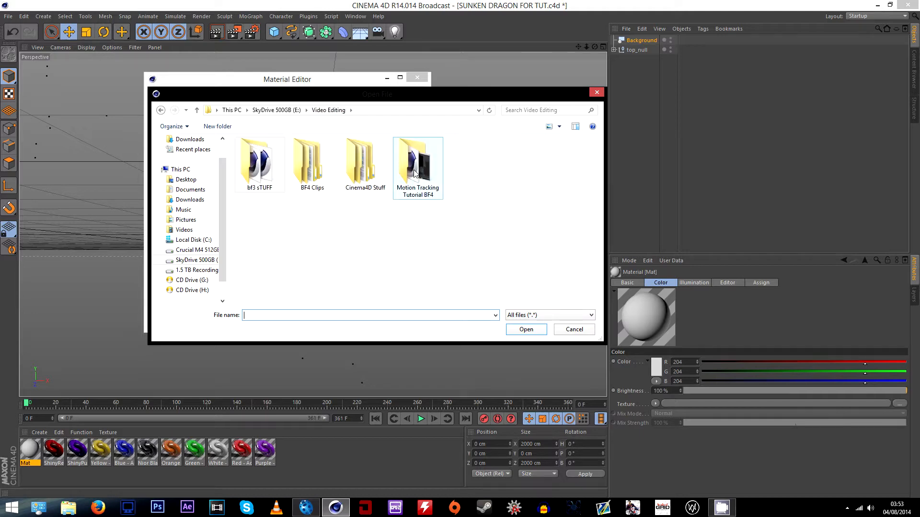
double_click(417, 159)
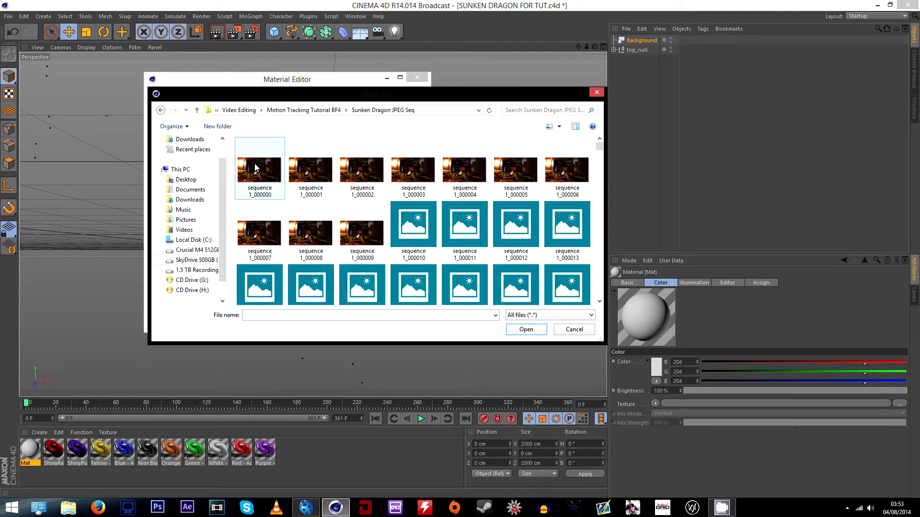
left_click(260, 170)
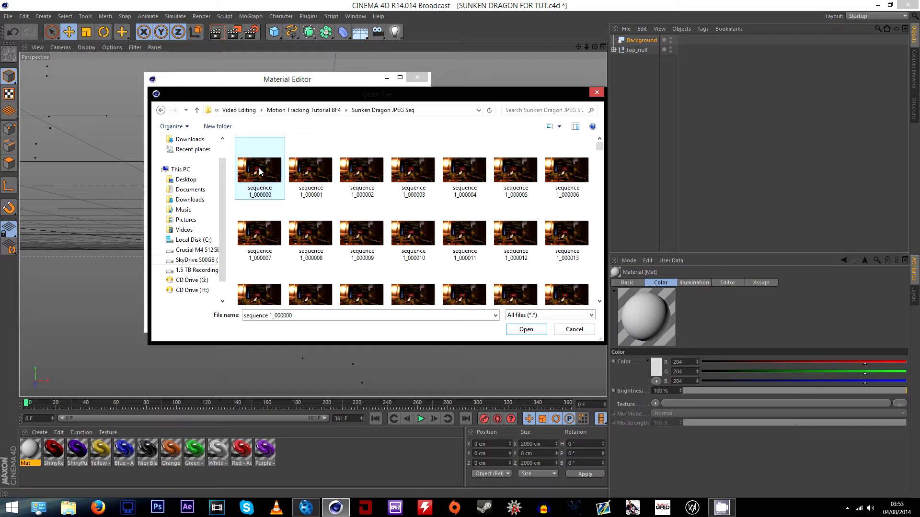
mouse_move(255, 182)
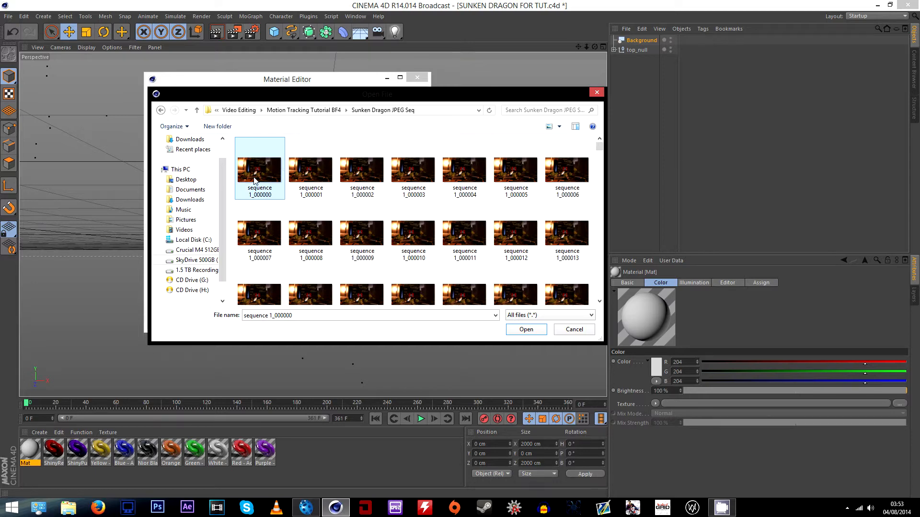
left_click(525, 329)
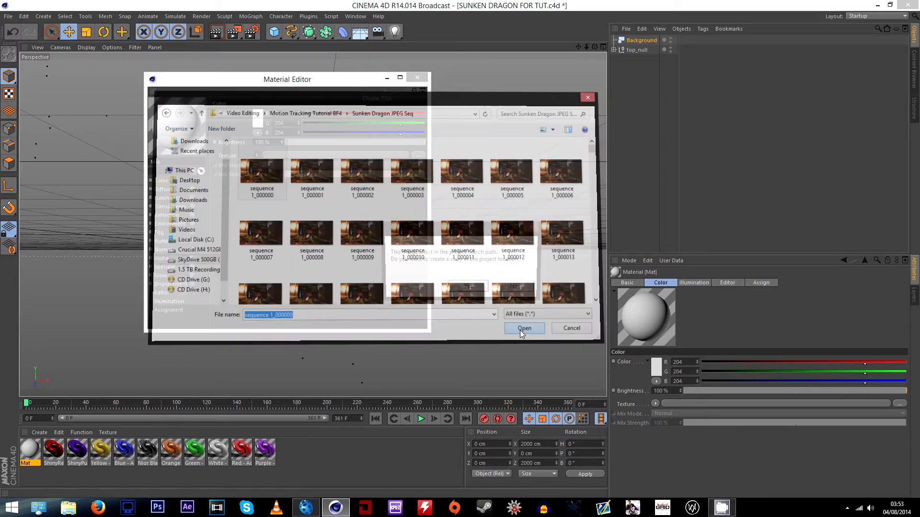
left_click(523, 327)
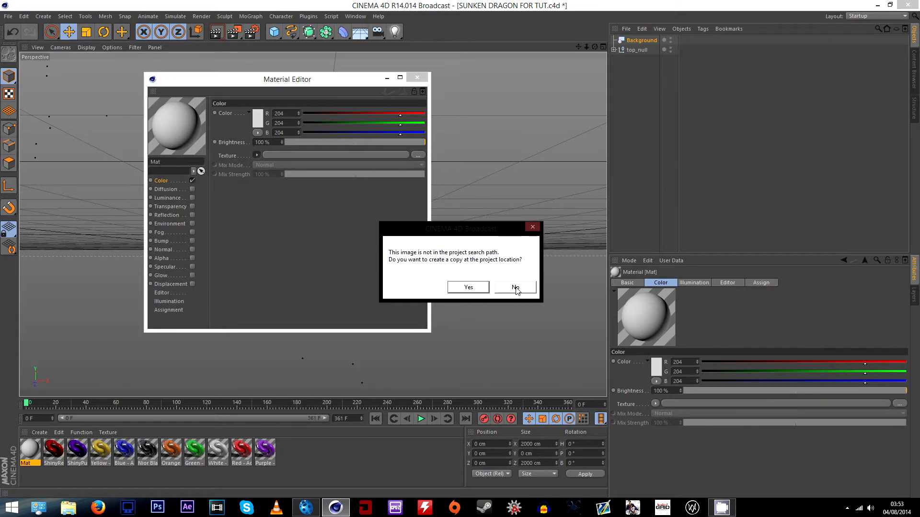
left_click(514, 287)
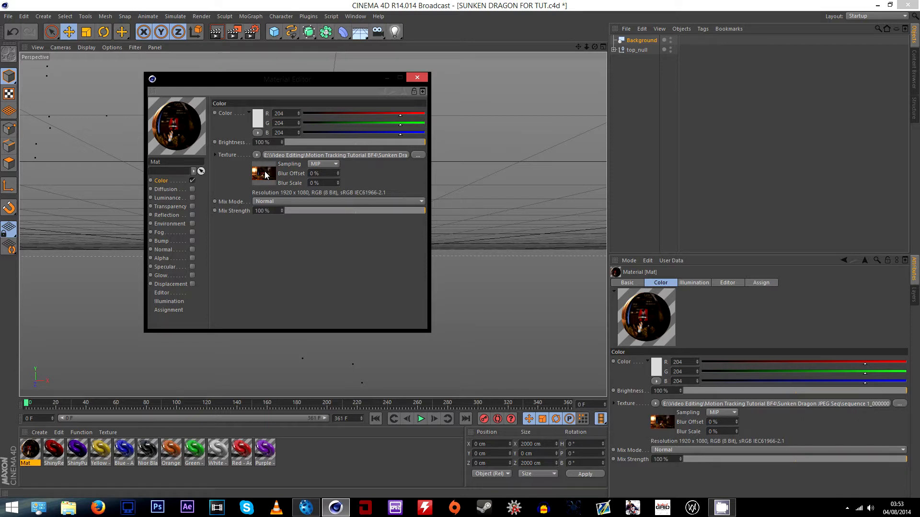
Animate the image sequence over frames 0–360 at 30 fps and close the editor
left_click(255, 101)
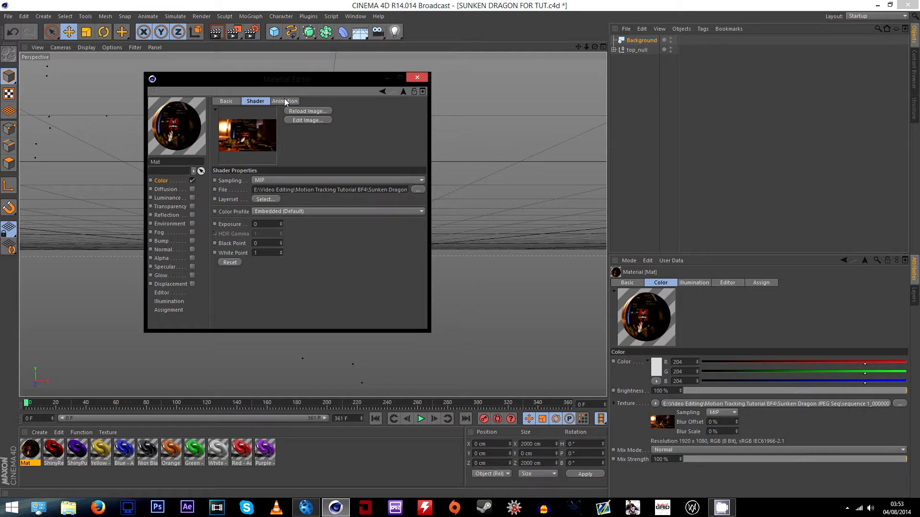
left_click(285, 101)
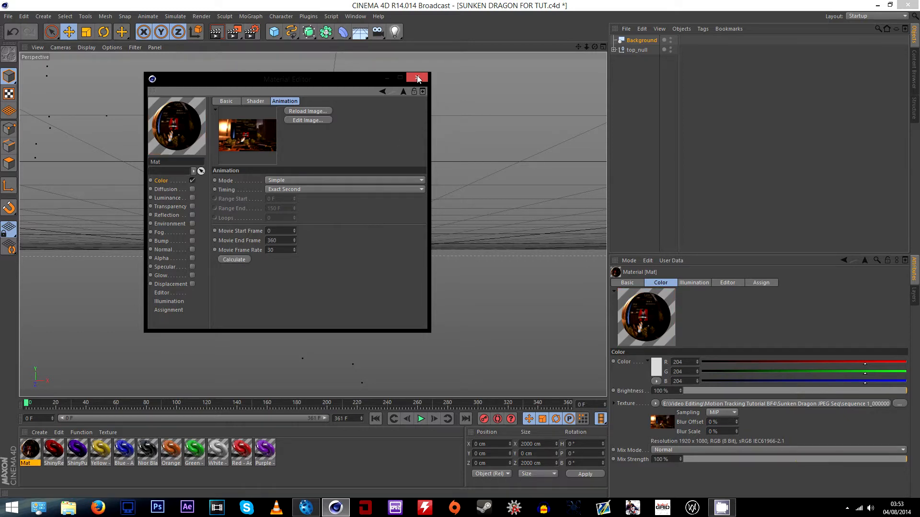
left_click(417, 78)
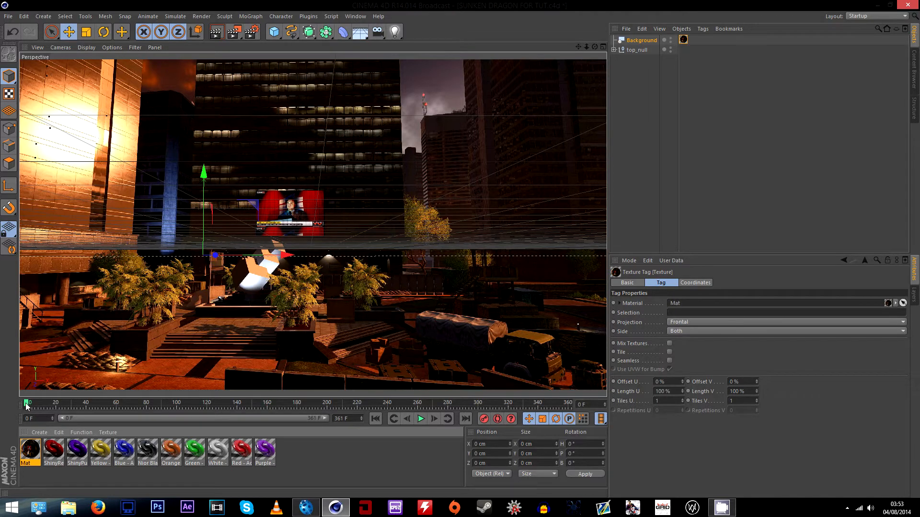
Scrub the timeline to about frame 55 to check the Background footage
left_click_drag(26, 403, 279, 403)
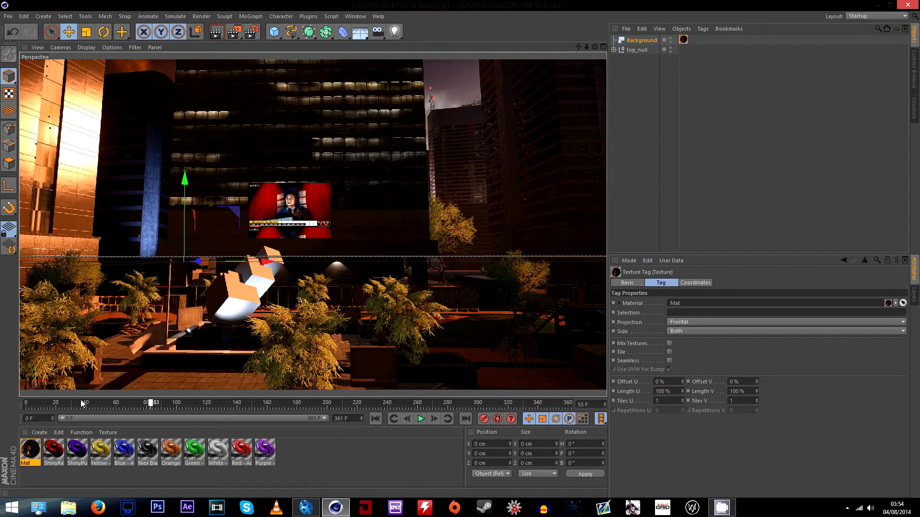
Add a MoText object reading 'sunken dragon', aligned middle, 150 cm high
left_click(250, 16)
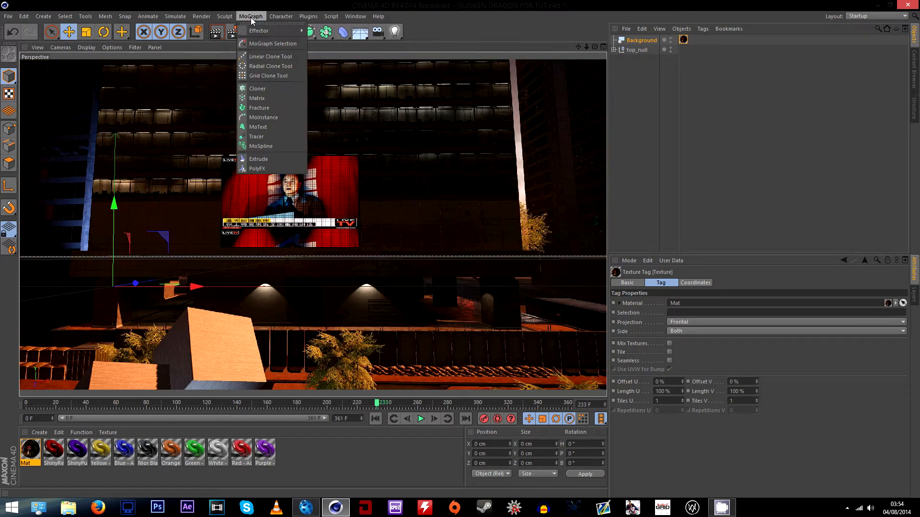
mouse_move(259, 127)
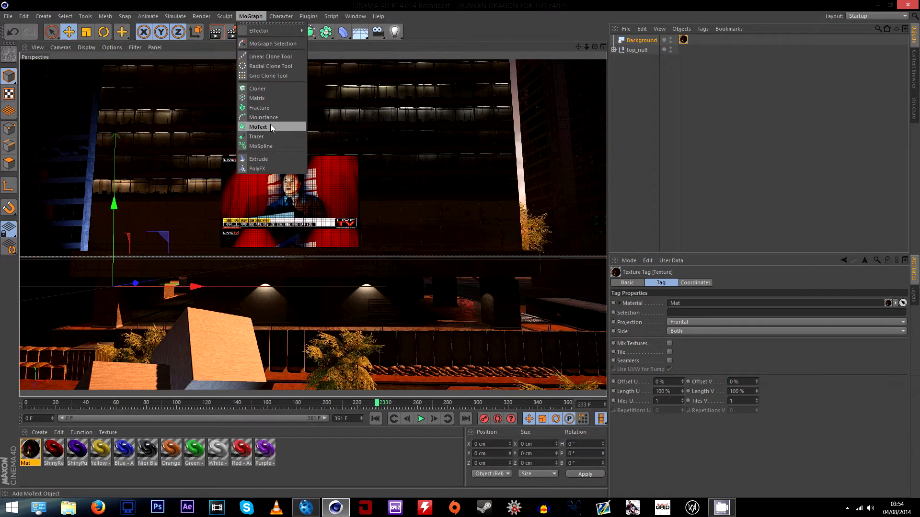
left_click(257, 127)
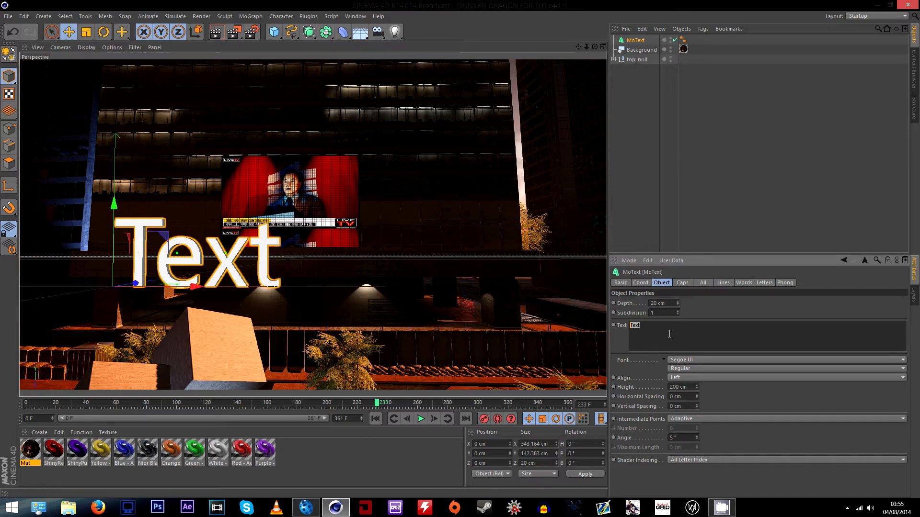
type("sunken")
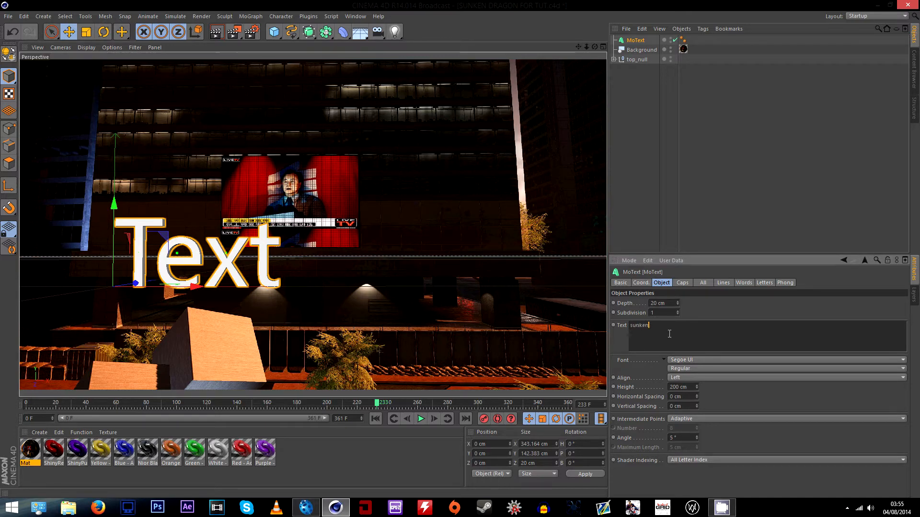
type("dragon")
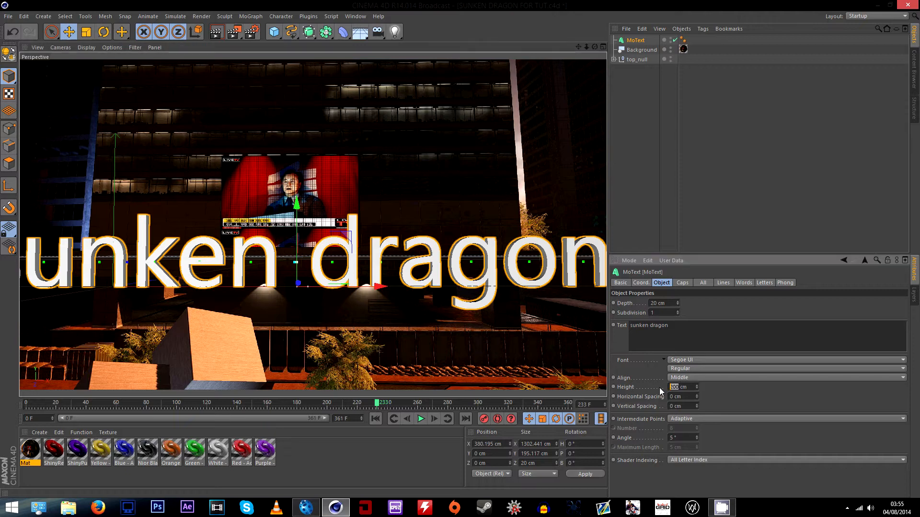
type("150")
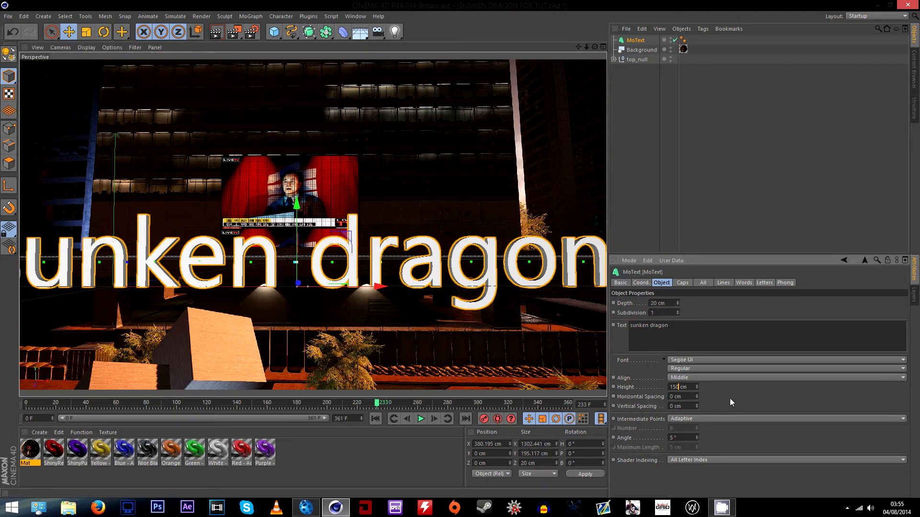
left_click(787, 359)
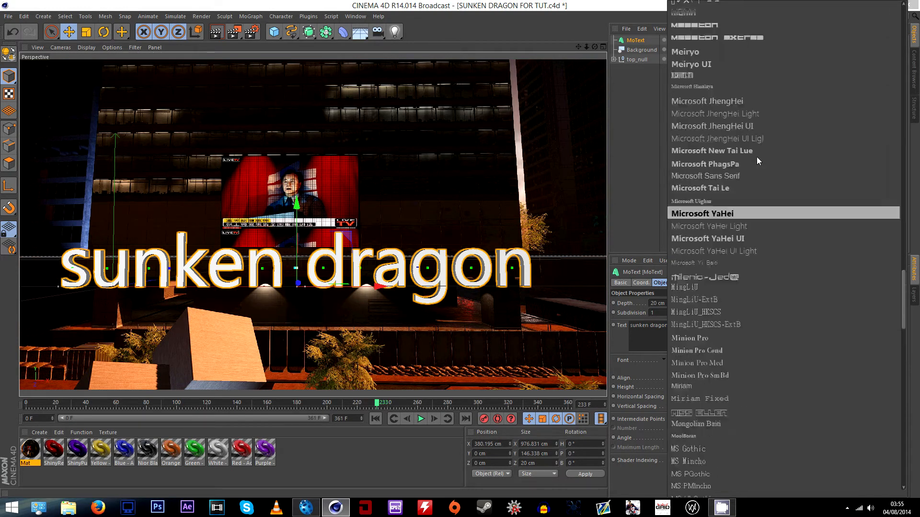
Choose Gang of Three from the MoText font list
scroll("down", 3)
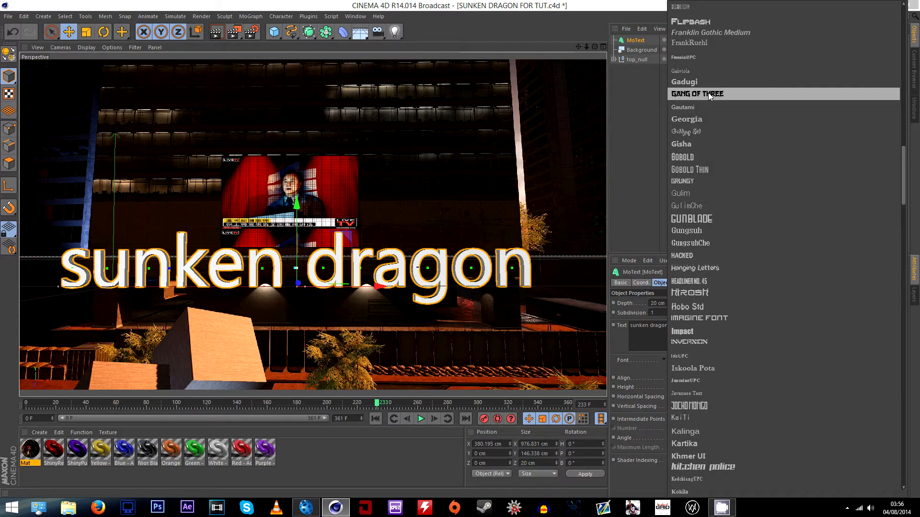
left_click(695, 94)
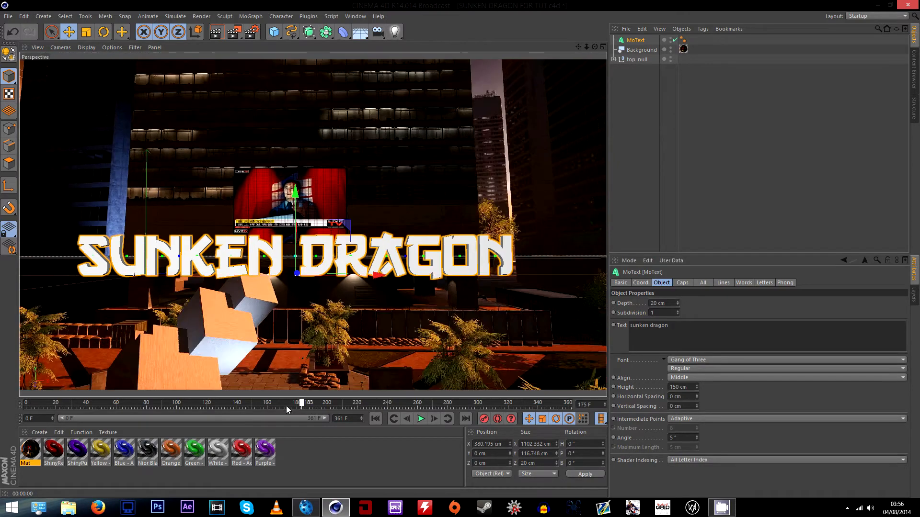
Scrub back and forth through the shot to check how the text tracks
left_click_drag(300, 402, 157, 403)
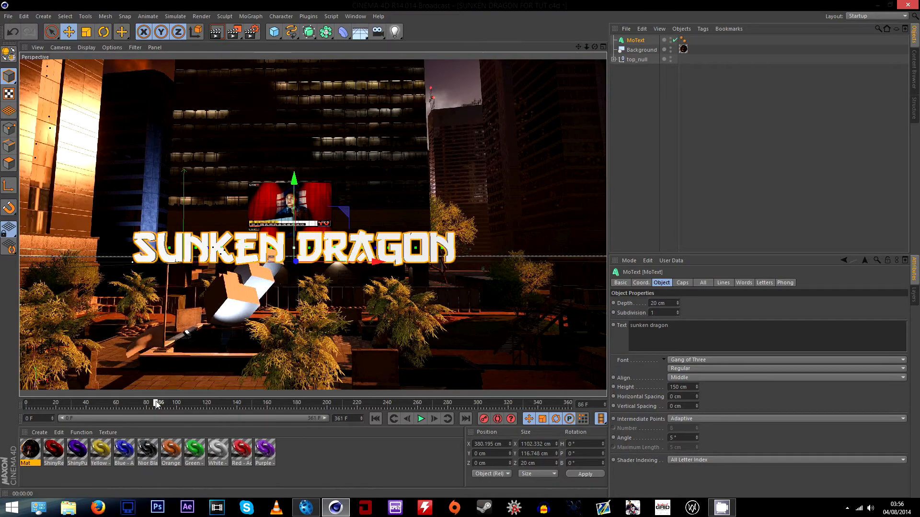
left_click_drag(158, 402, 401, 402)
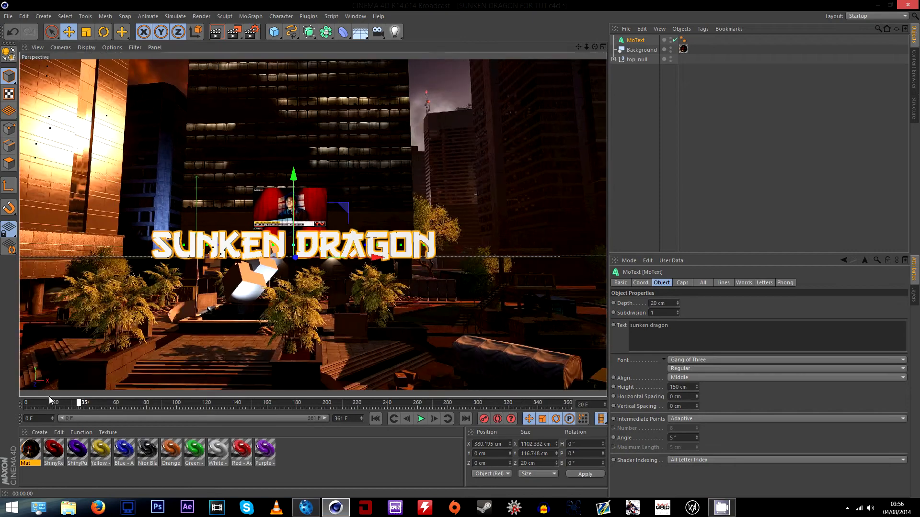
left_click_drag(79, 403, 209, 403)
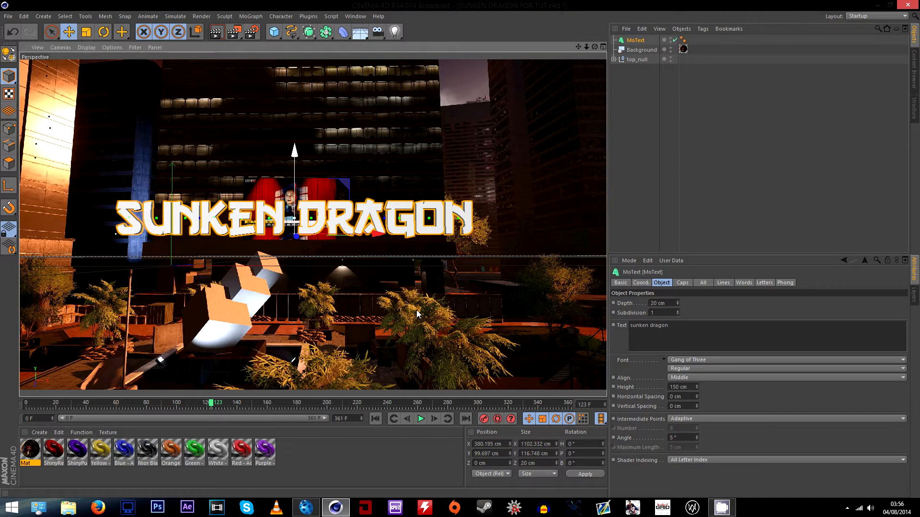
left_click_drag(210, 402, 46, 403)
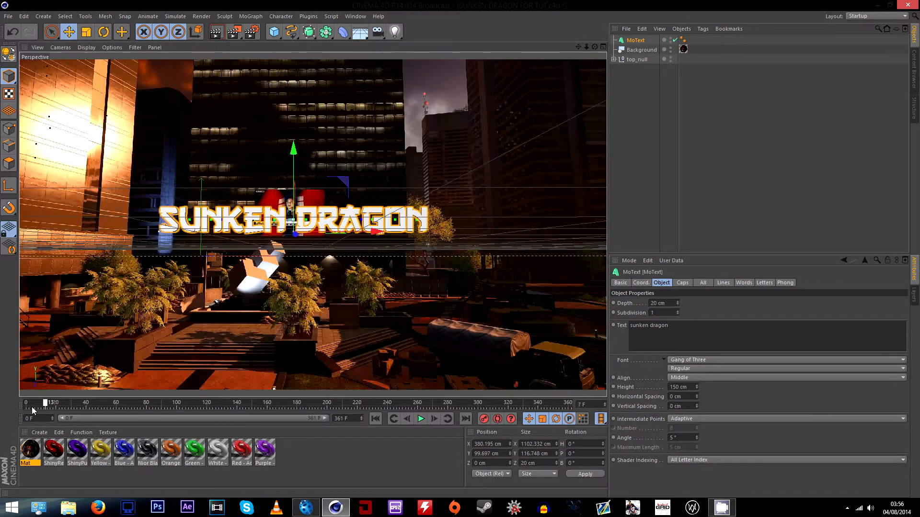
left_click_drag(46, 402, 195, 403)
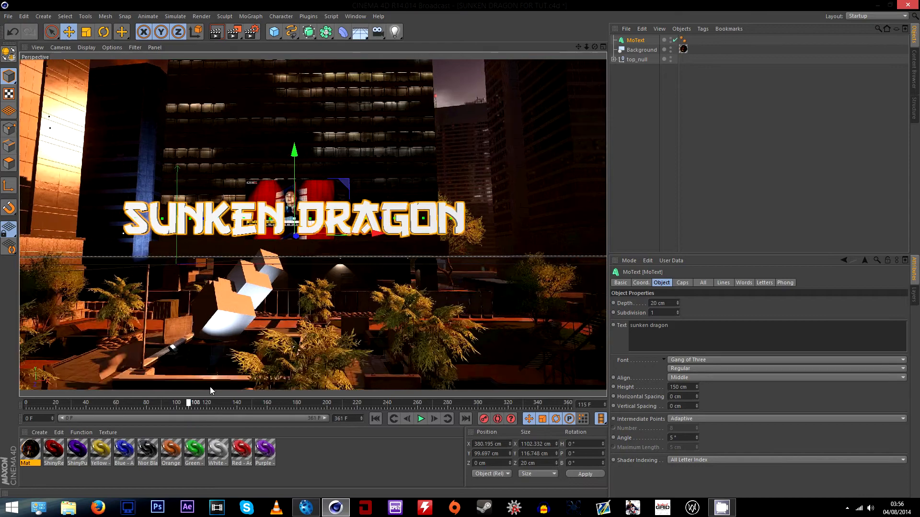
left_click_drag(195, 403, 470, 403)
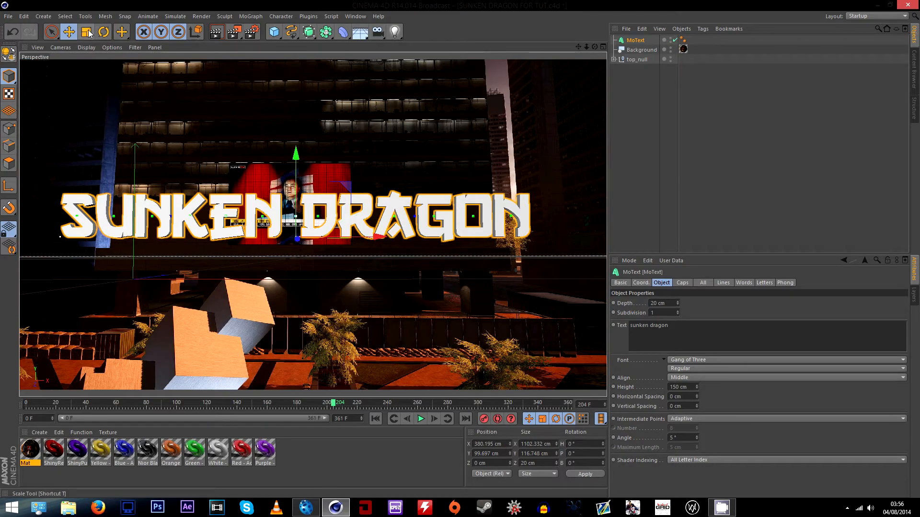
Scale the text down and nudge it sideways along X
left_click(87, 32)
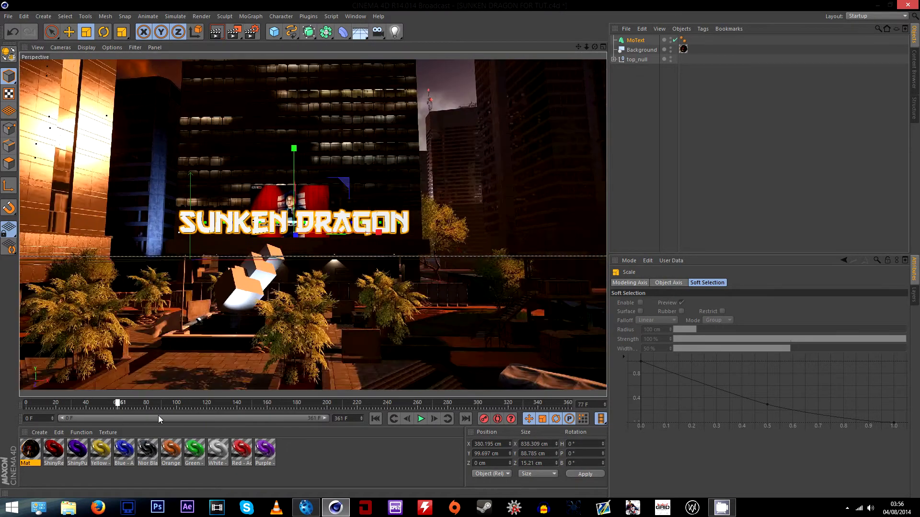
left_click_drag(116, 403, 463, 403)
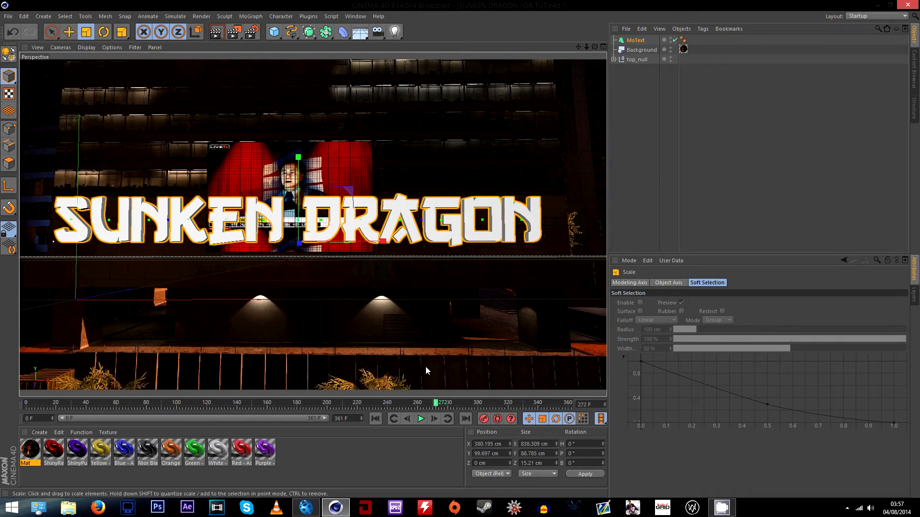
left_click(68, 32)
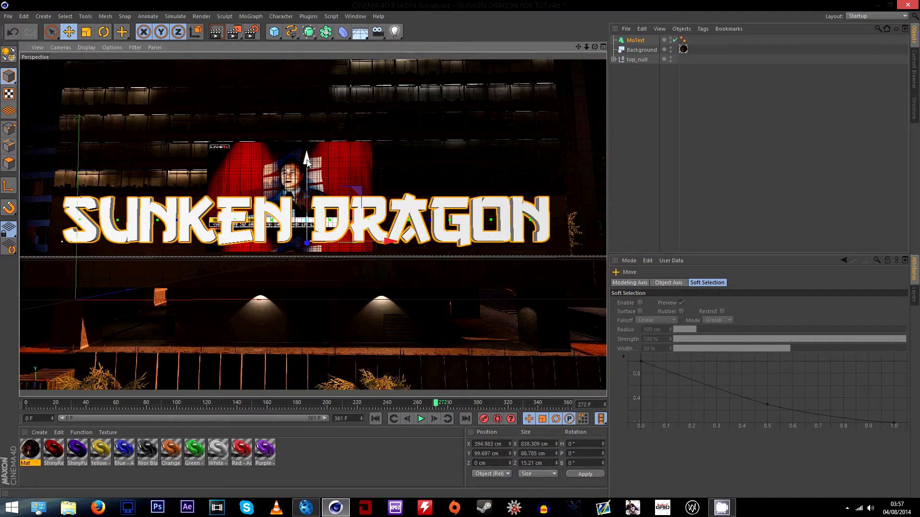
left_click_drag(305, 164, 411, 379)
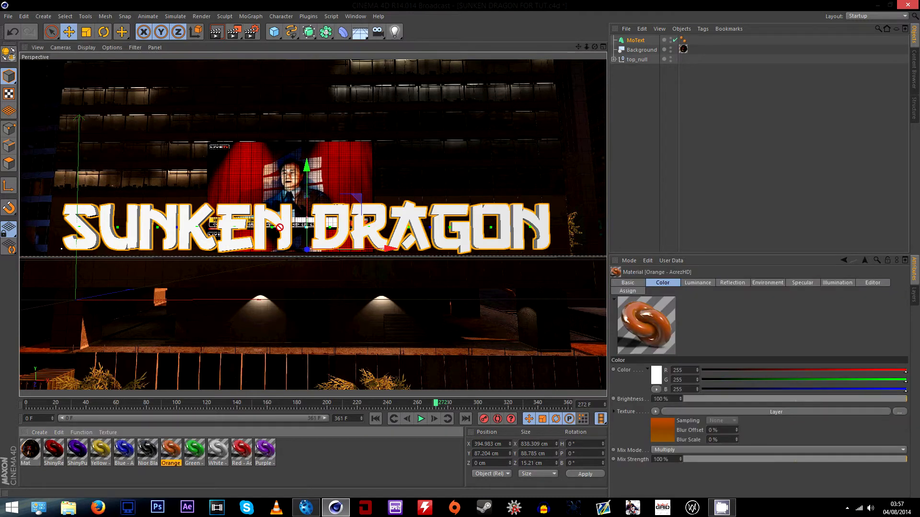
Apply the Orange material to the MoText, then pick the Noir Black material
left_click(171, 452)
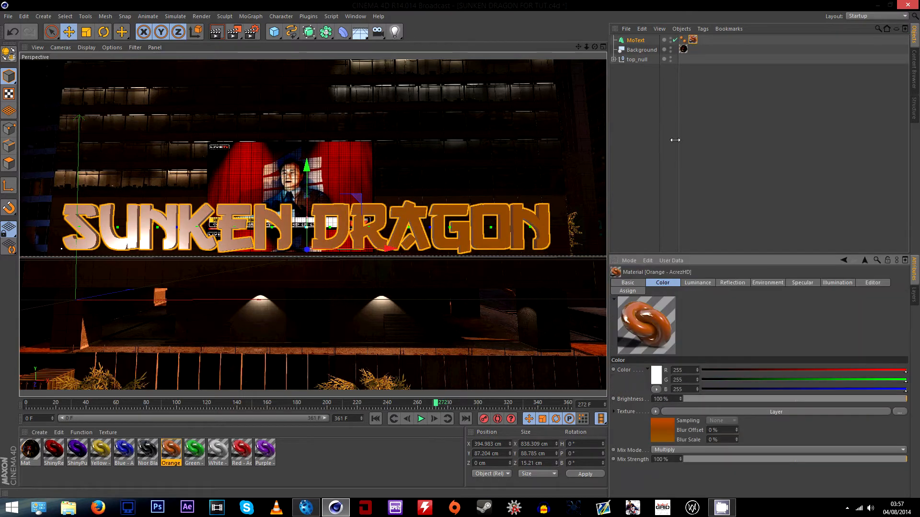
left_click(627, 283)
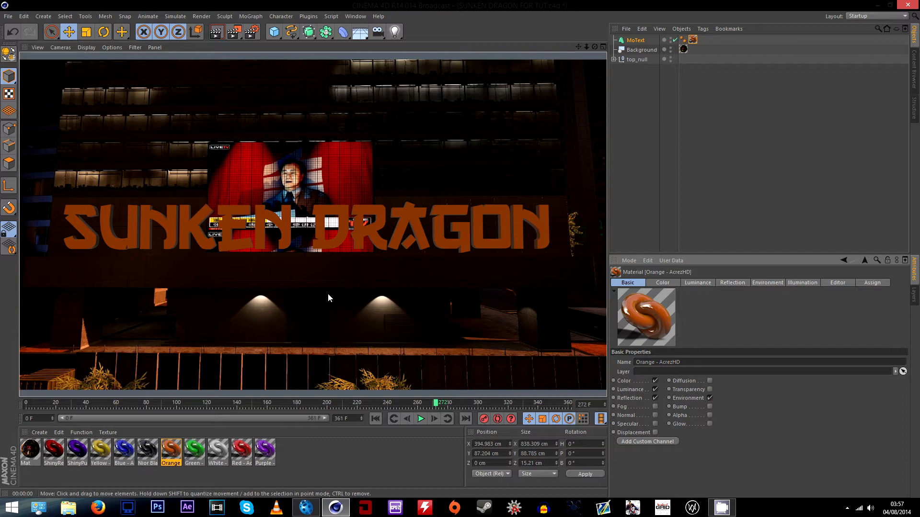
left_click(147, 449)
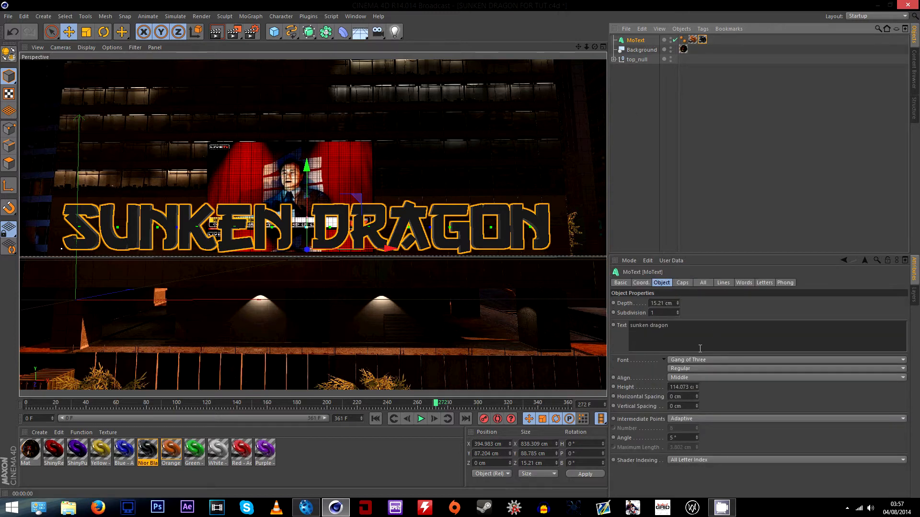
Enter C in both texture tags' Selection fields and give the MoText fillet caps
left_click(703, 39)
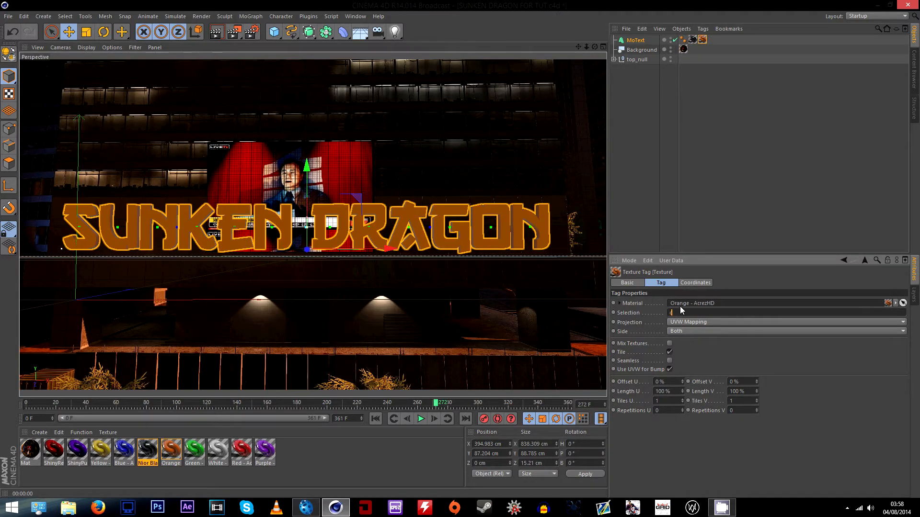
type("C")
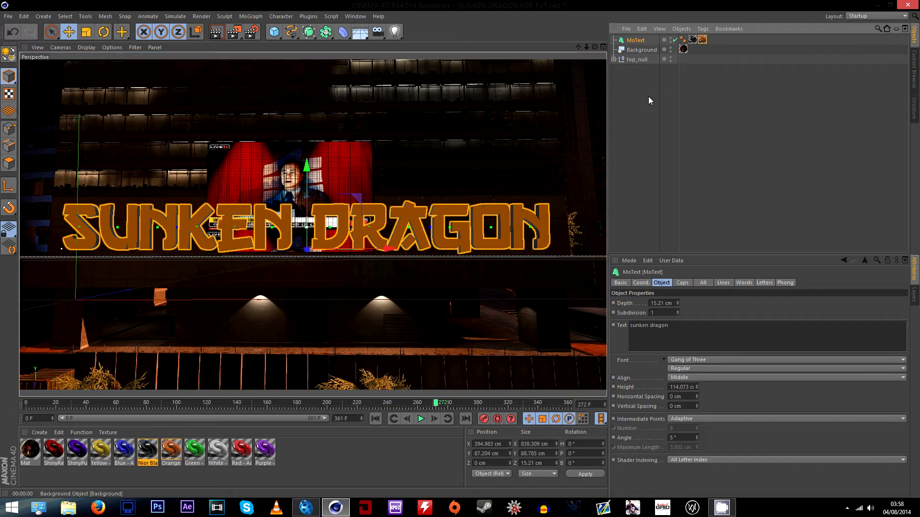
left_click(681, 282)
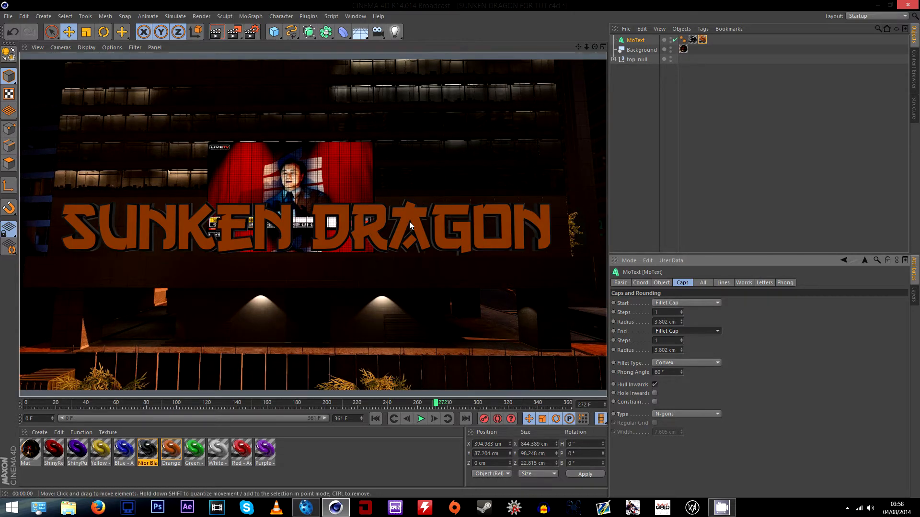
left_click(692, 40)
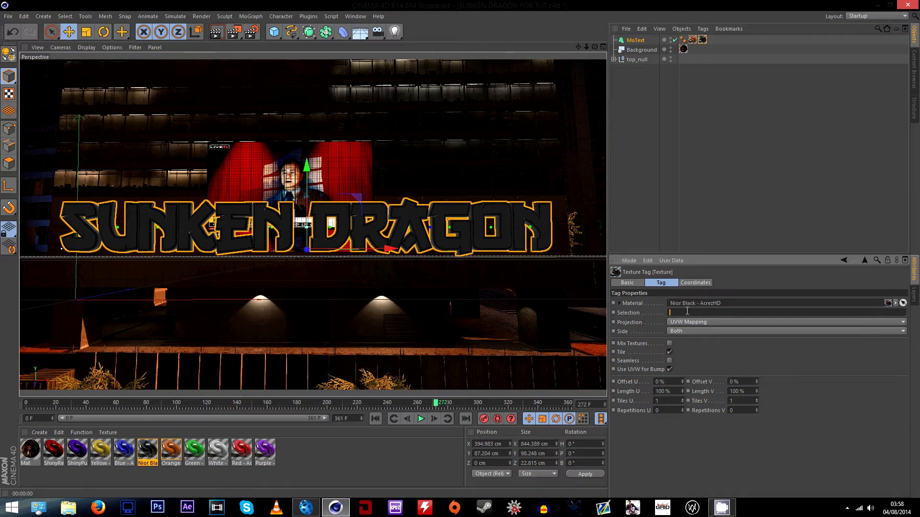
type("C")
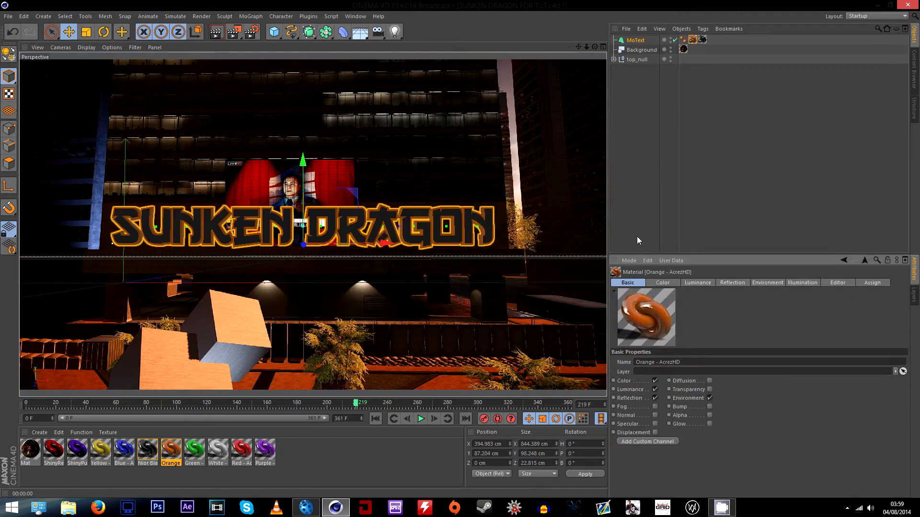
Enable Glow on the Orange material, preview a render, and scrub the shot
left_click(667, 432)
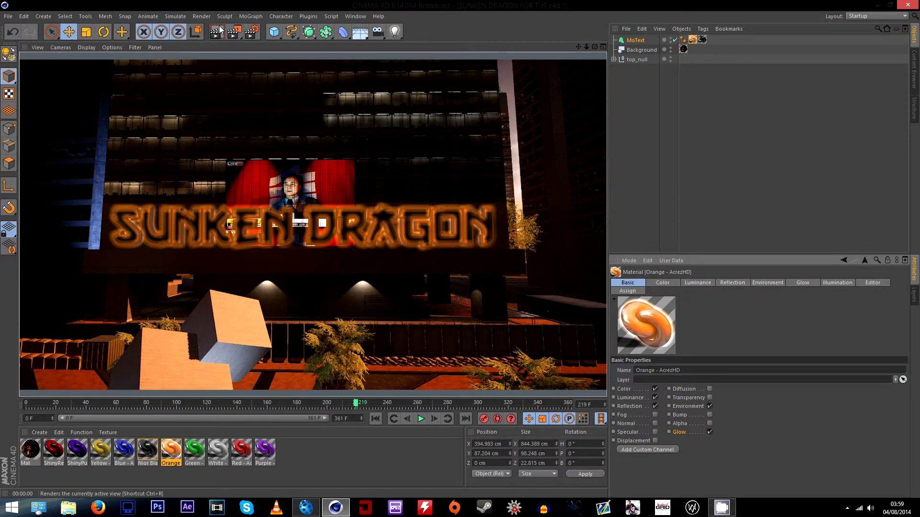
left_click(802, 283)
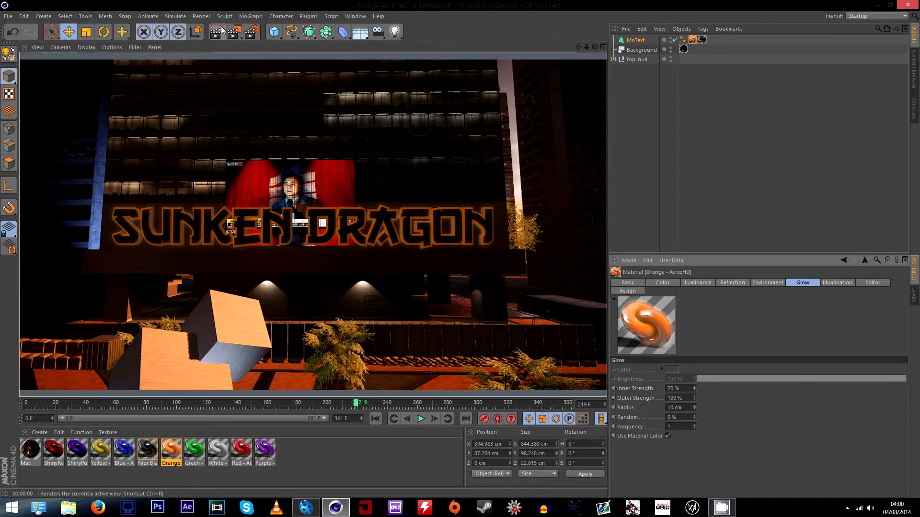
left_click_drag(358, 403, 455, 403)
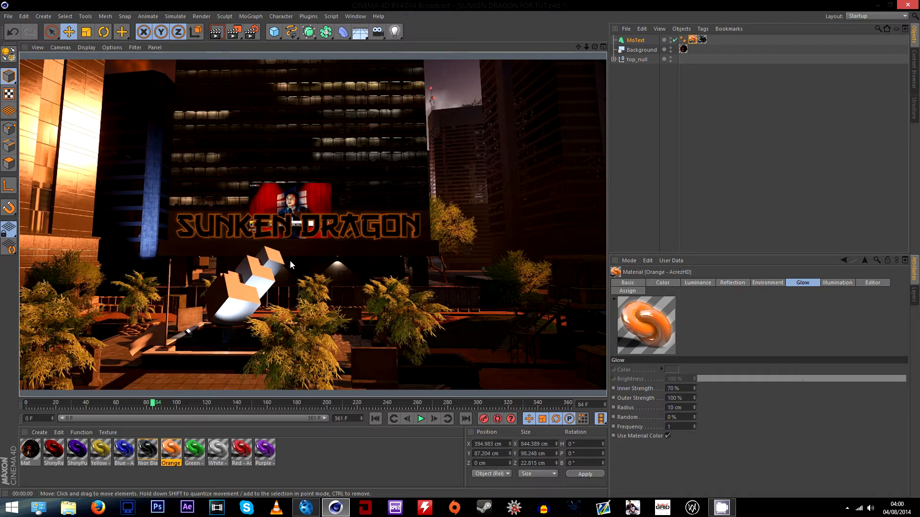
mouse_move(431, 278)
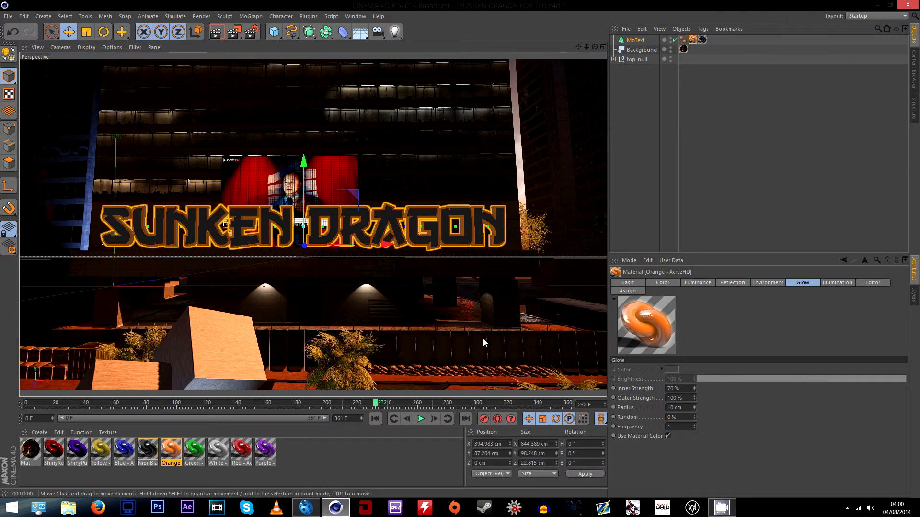
mouse_move(609, 287)
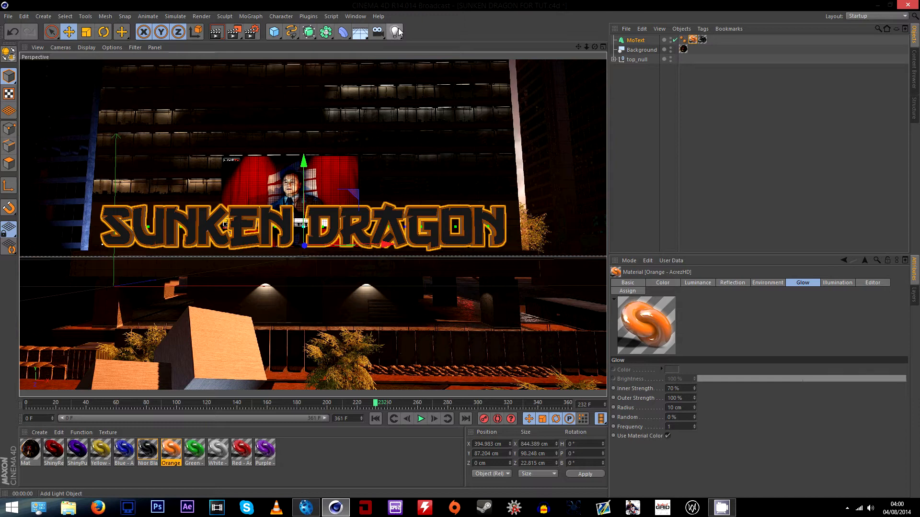
Add an omni light from the Light menu and select it in the Object Manager
left_click(395, 32)
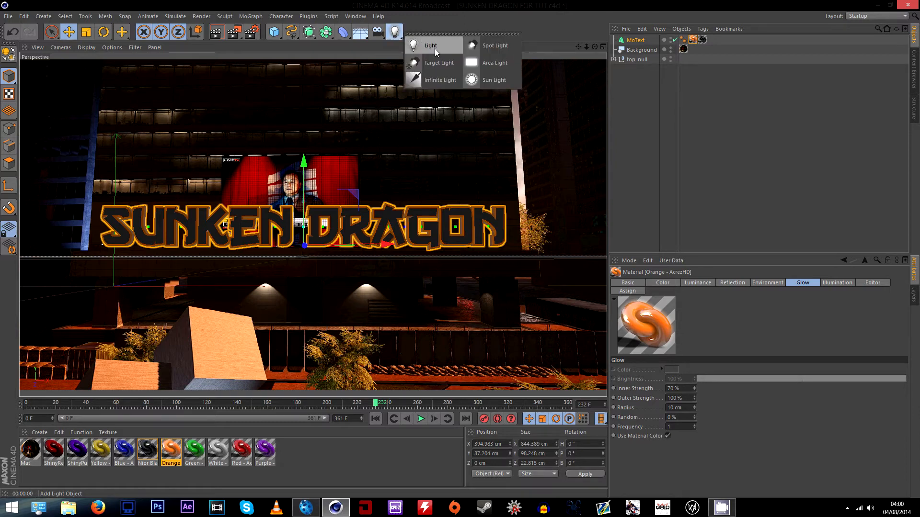
left_click(430, 46)
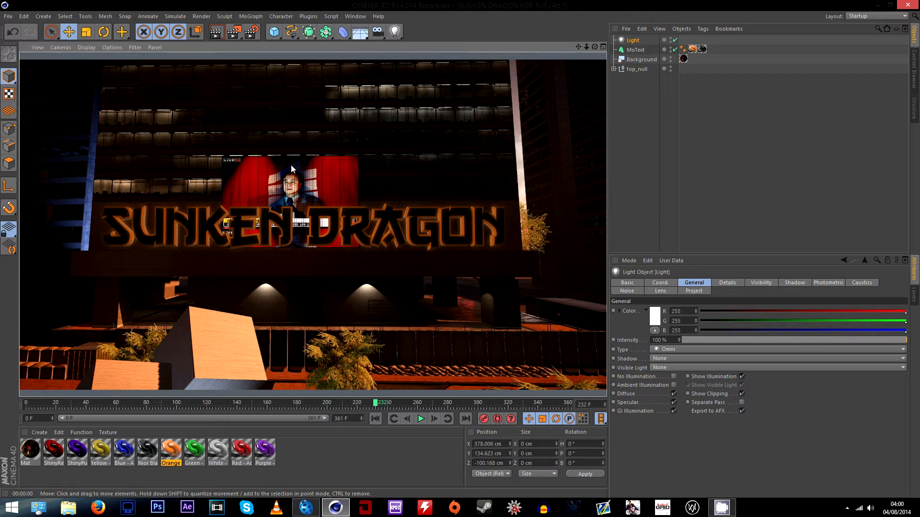
mouse_move(524, 123)
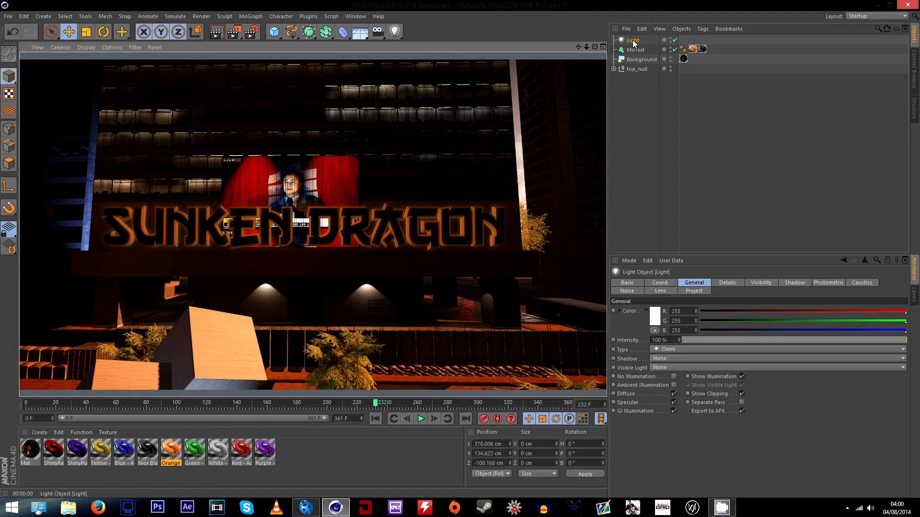
left_click(635, 50)
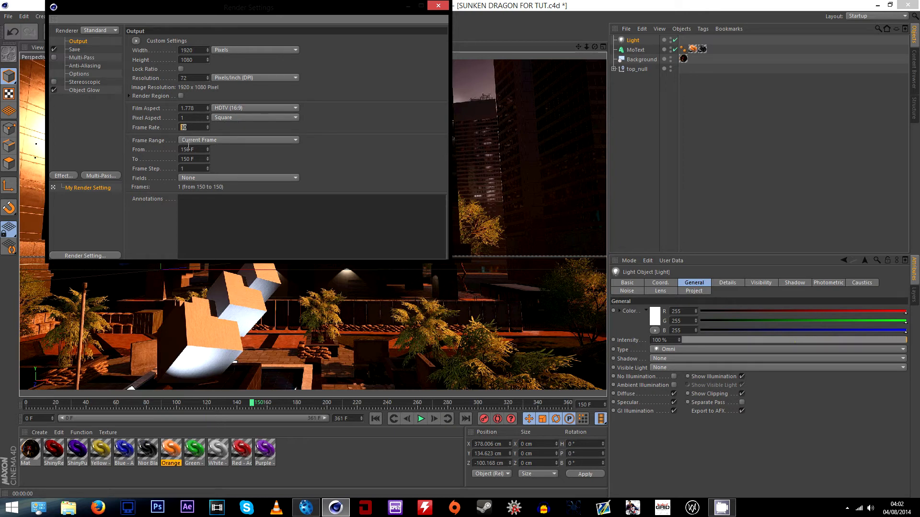
Render all 362 frames and show the Save page of Render Settings
left_click(238, 139)
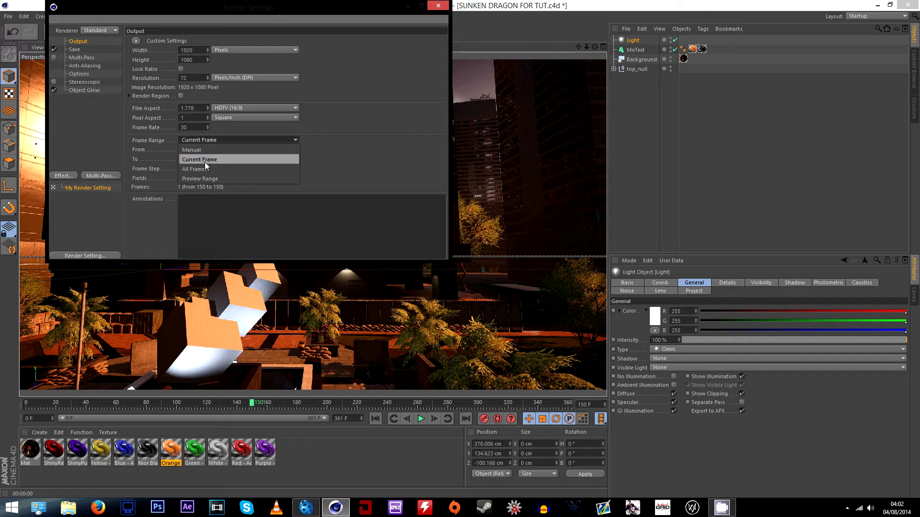
left_click(194, 169)
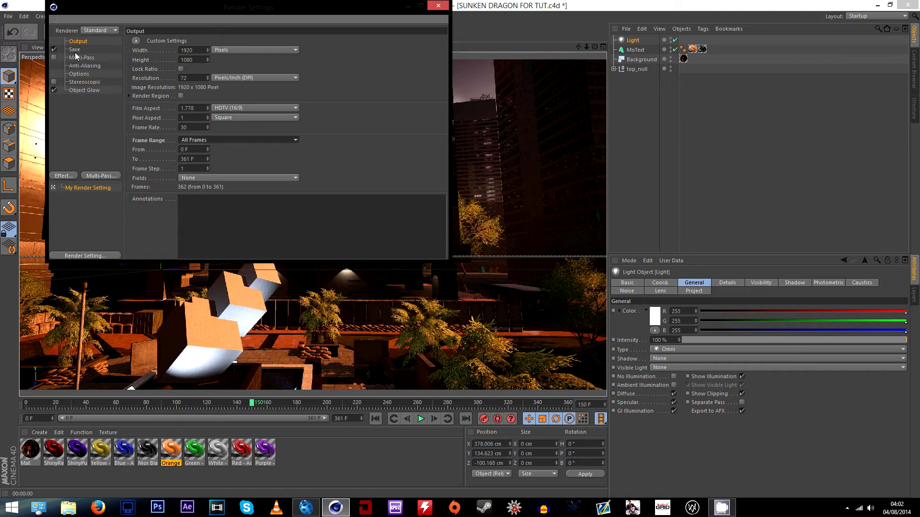
left_click(75, 49)
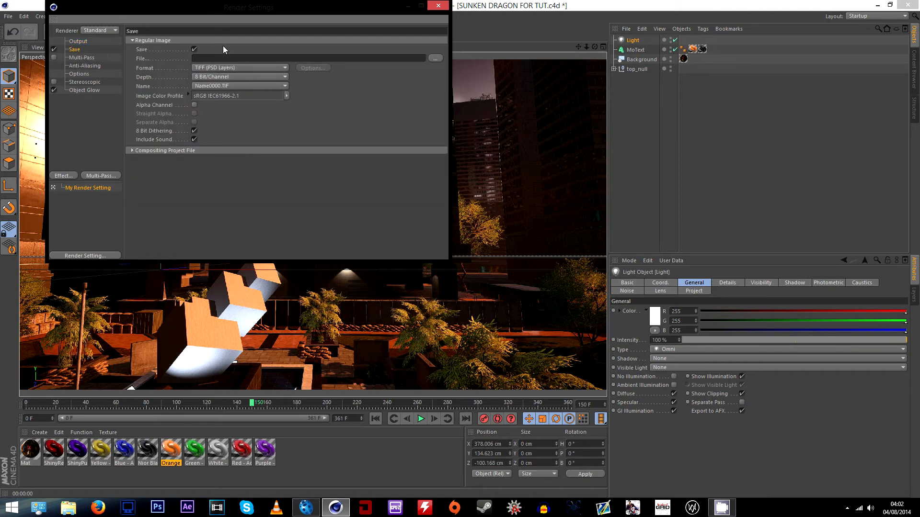
Browse toward the tutorial project folder for the render output, then cancel
left_click(435, 58)
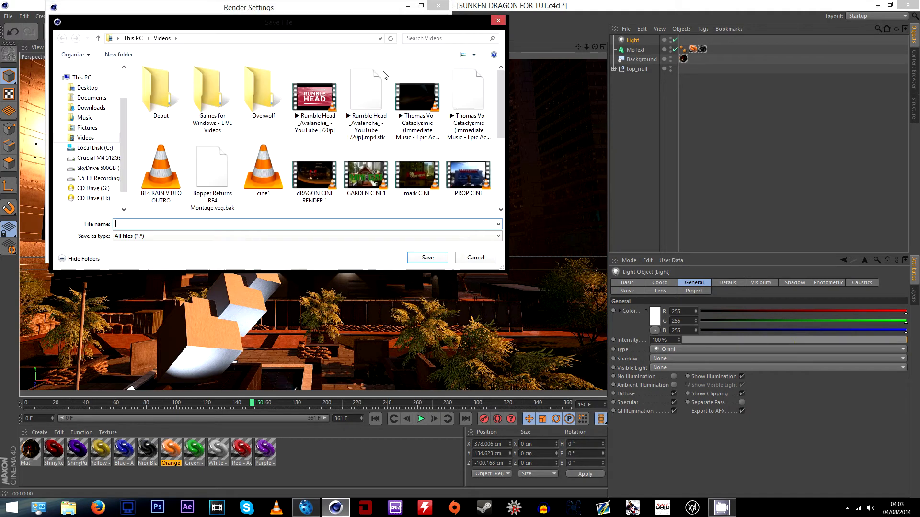
left_click(212, 91)
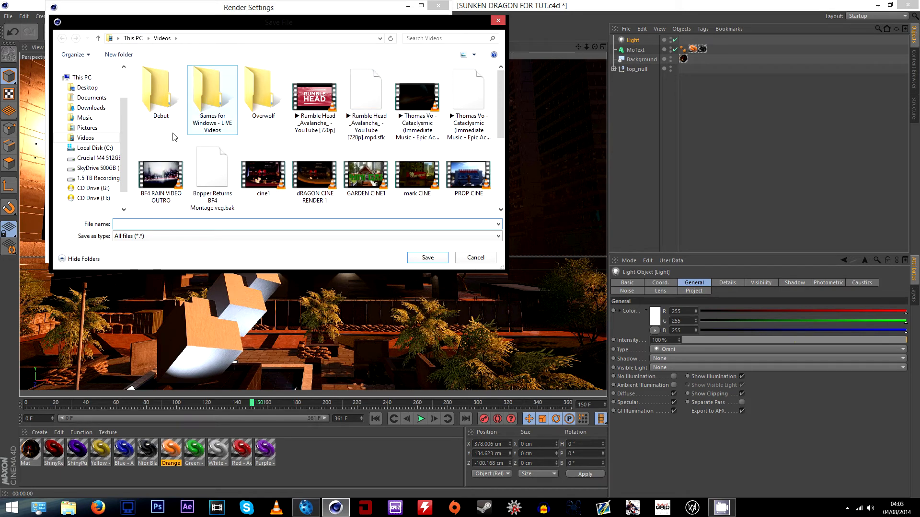
left_click(96, 167)
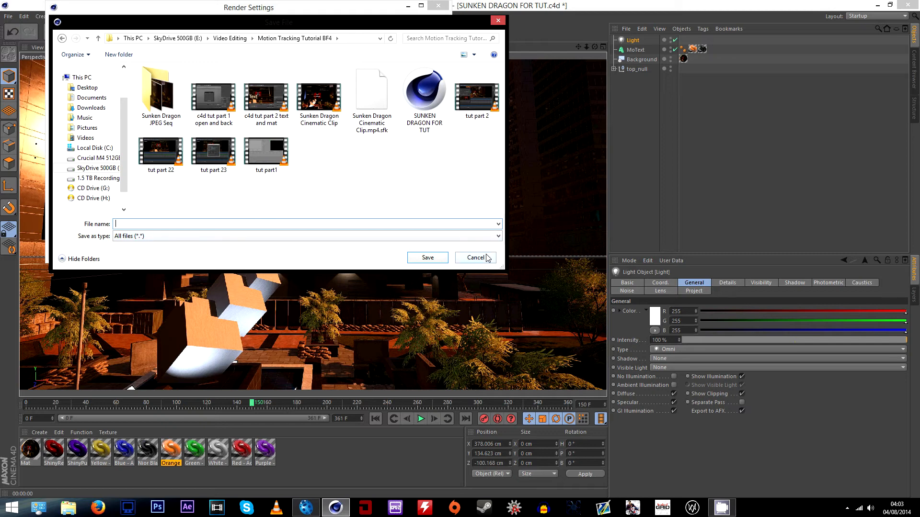
left_click(475, 258)
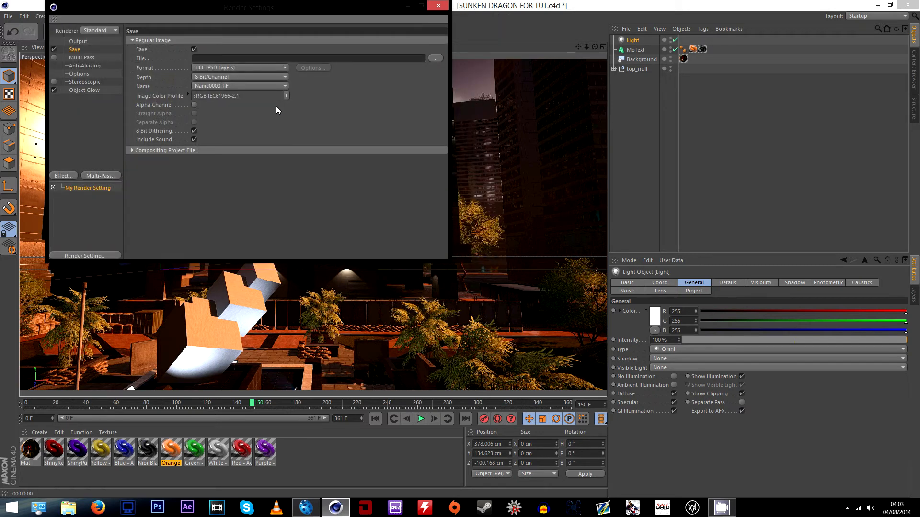
mouse_move(350, 91)
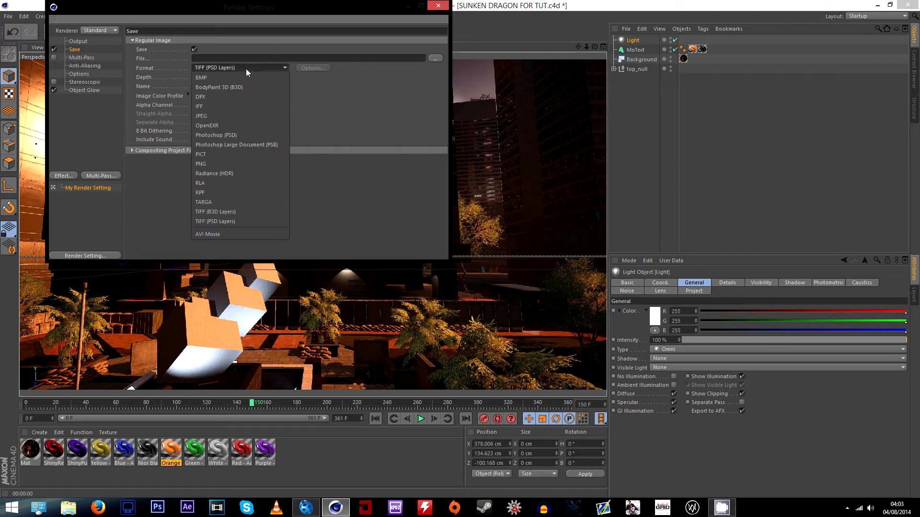
Set Format to AVI Movie and save as 'Sunken Dragon Clip Finished' in Video Editing
left_click(207, 234)
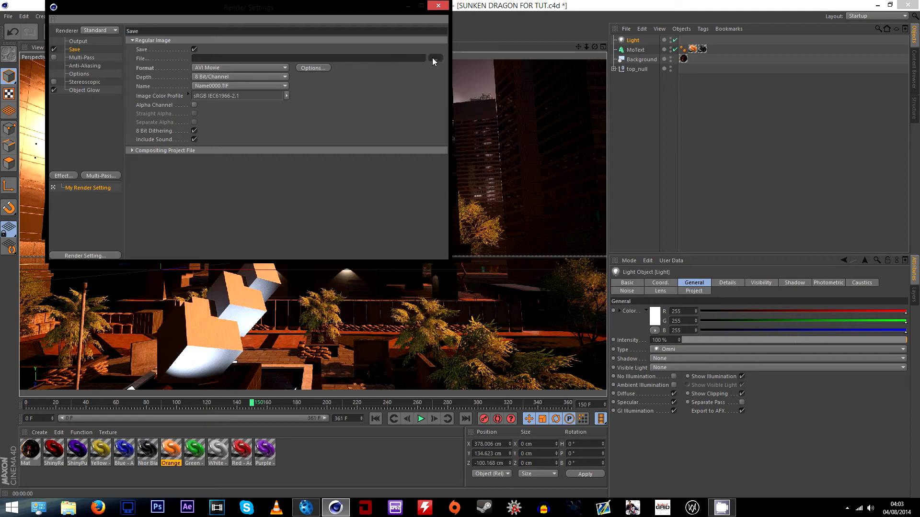
left_click(433, 61)
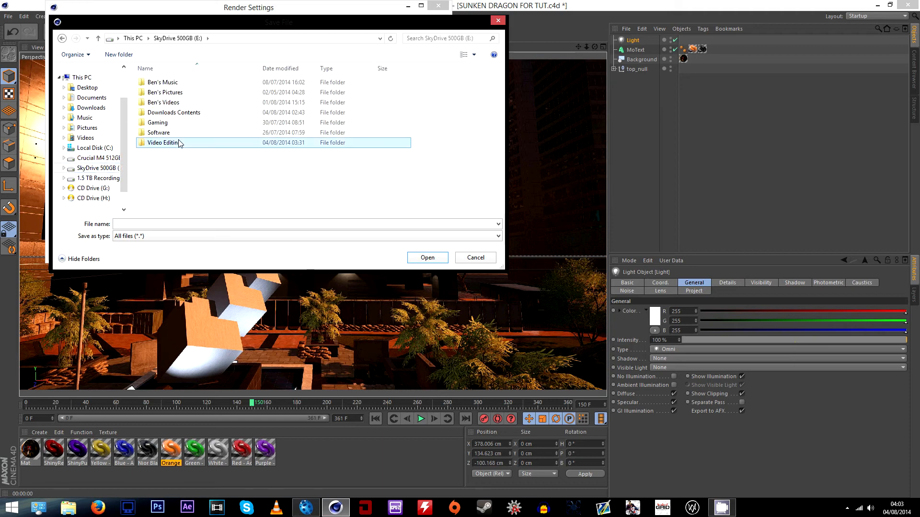
double_click(165, 143)
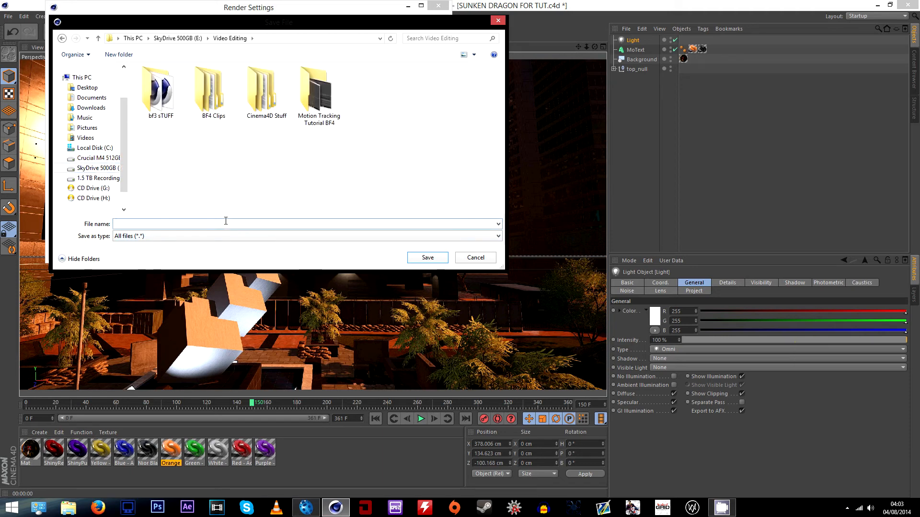
type("Sunken")
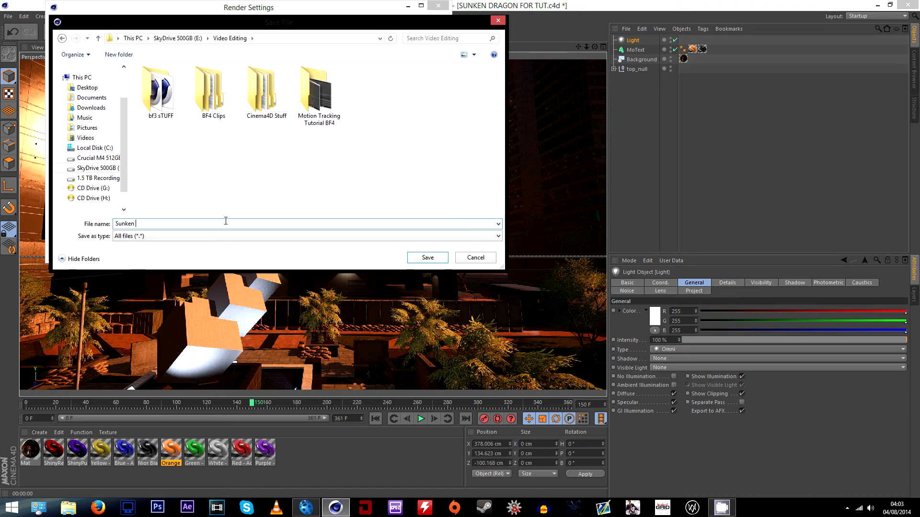
type("Dragon")
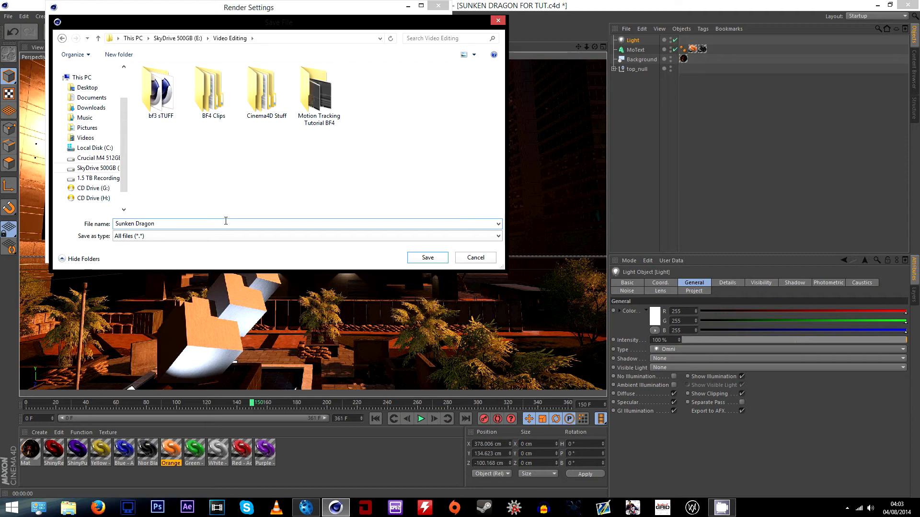
type("Clip")
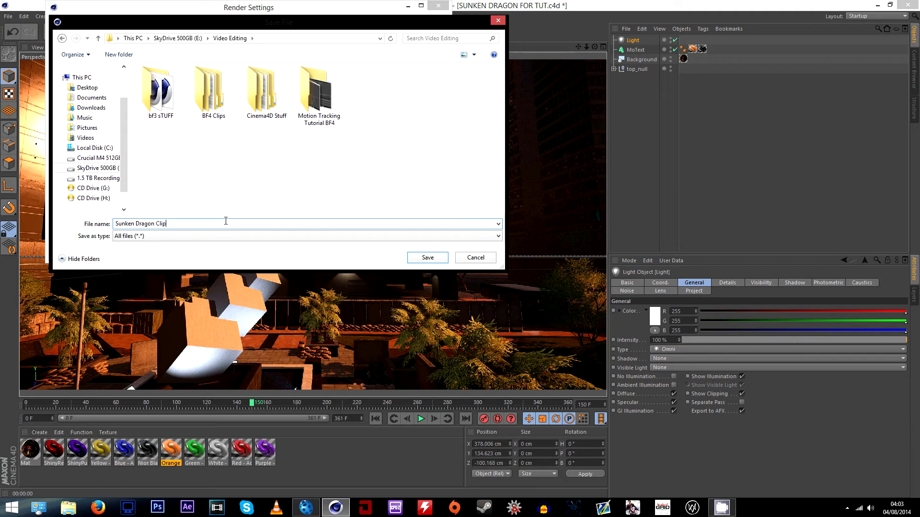
type("Finsih")
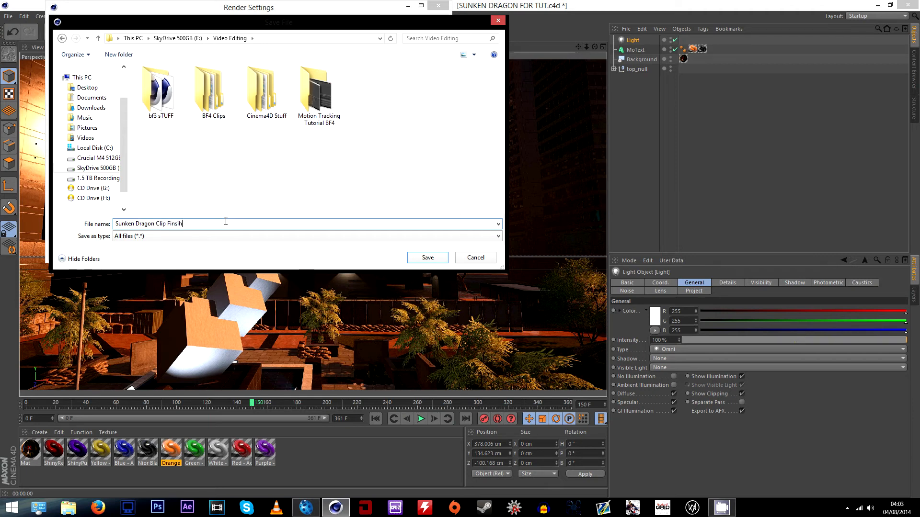
type("ed")
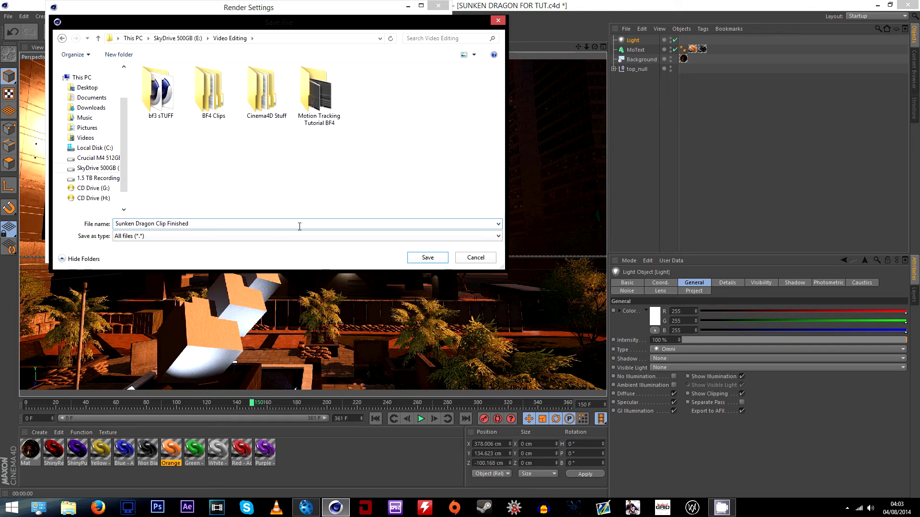
left_click(427, 258)
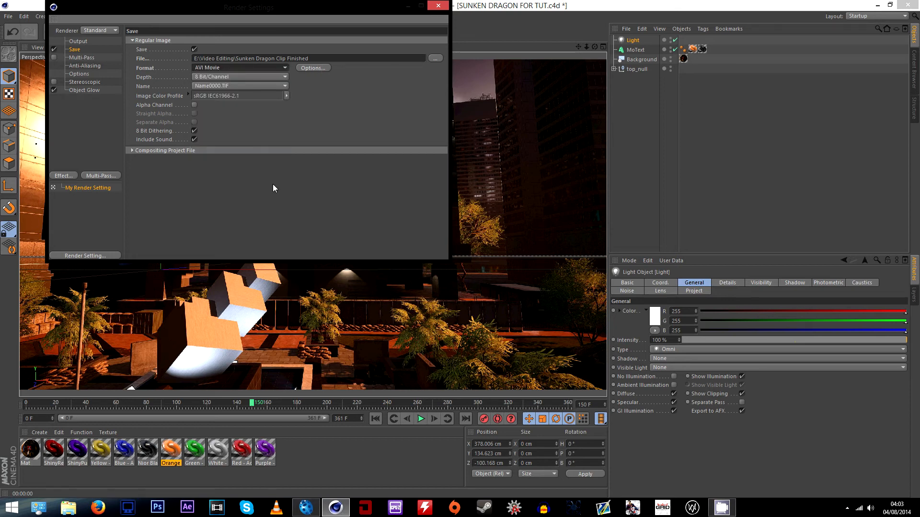
left_click(313, 68)
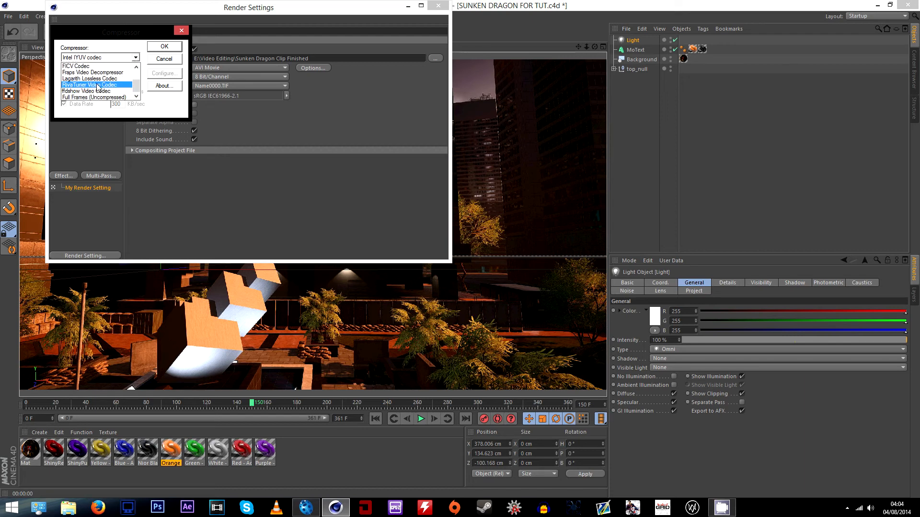
Choose Lagarith Lossless Codec with Mode RGB (Default) and confirm both dialogs
left_click(91, 78)
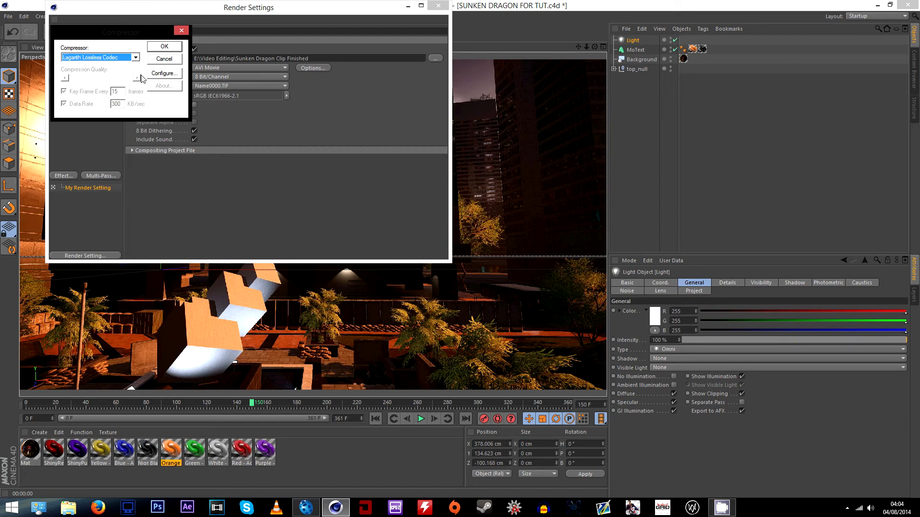
left_click(165, 73)
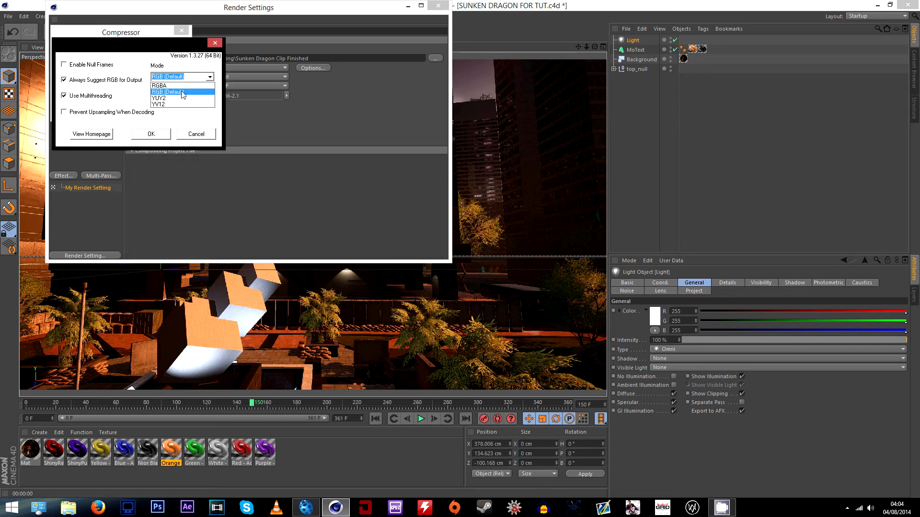
left_click(170, 92)
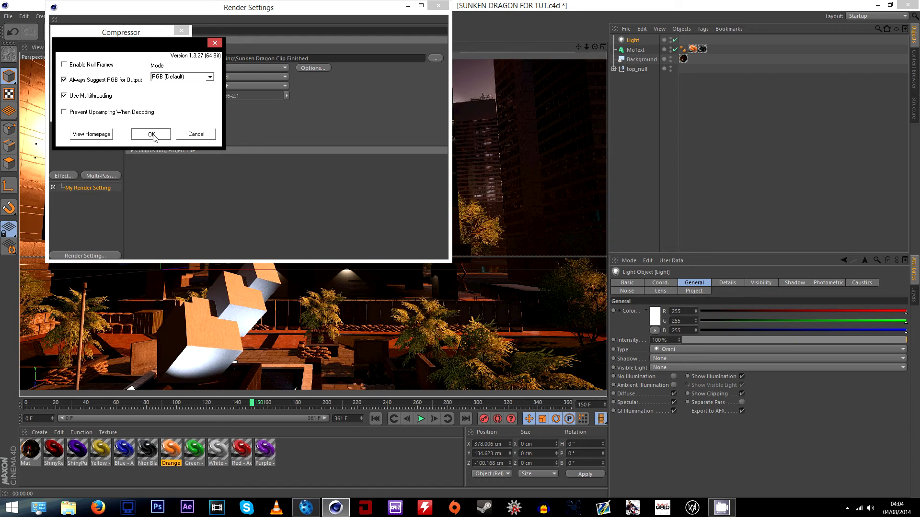
left_click(151, 133)
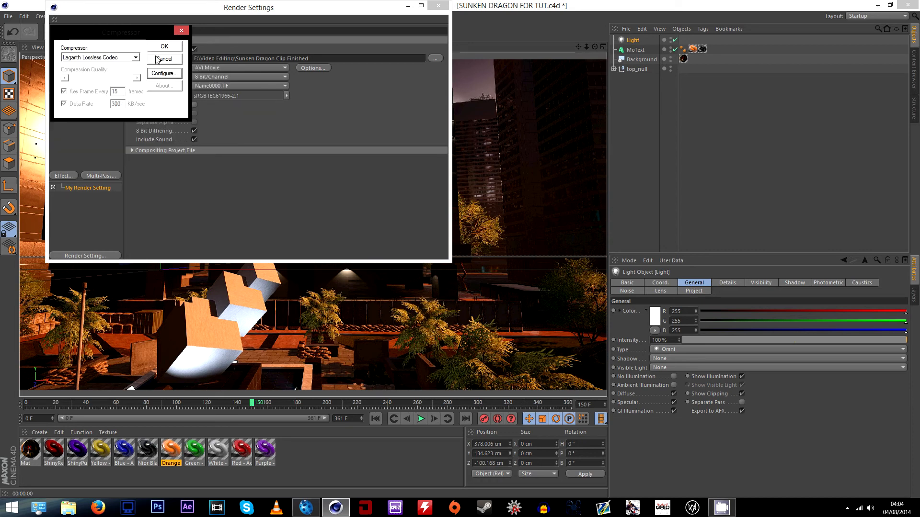
left_click(164, 47)
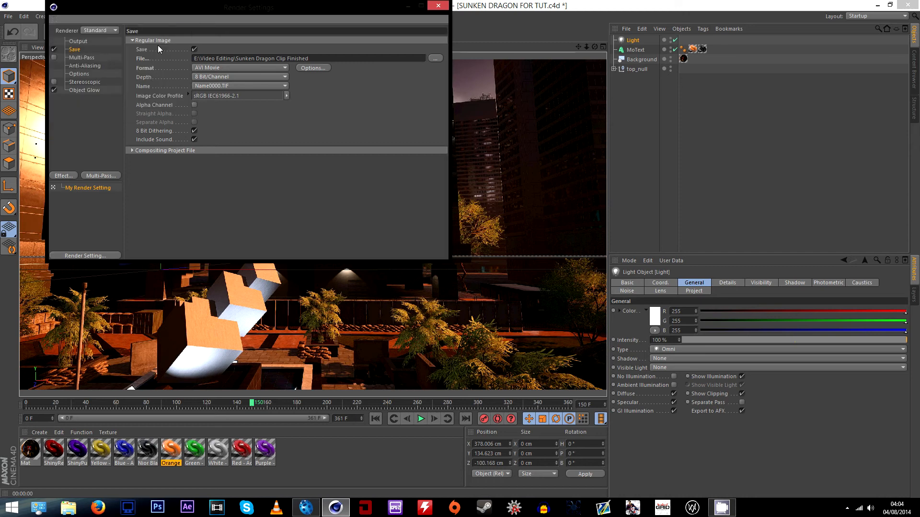
left_click(85, 90)
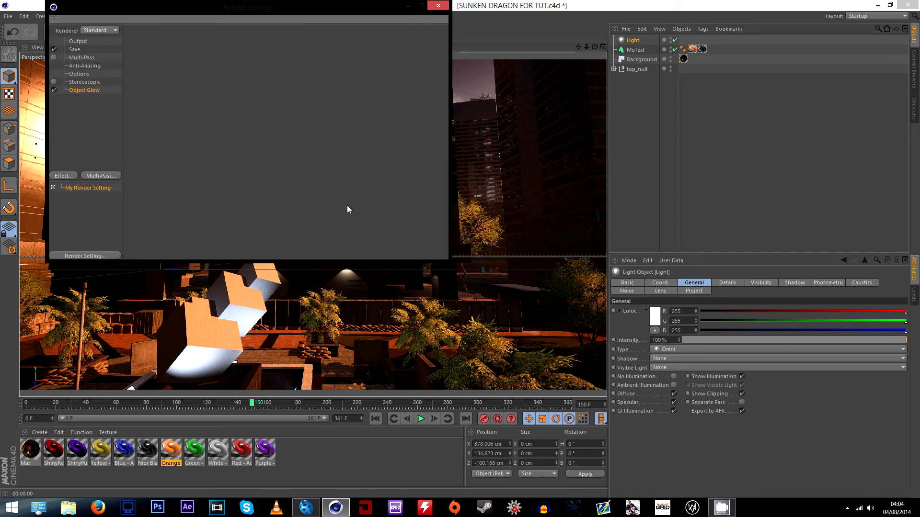
Close Render Settings and render the whole animation to the Picture Viewer
left_click(75, 49)
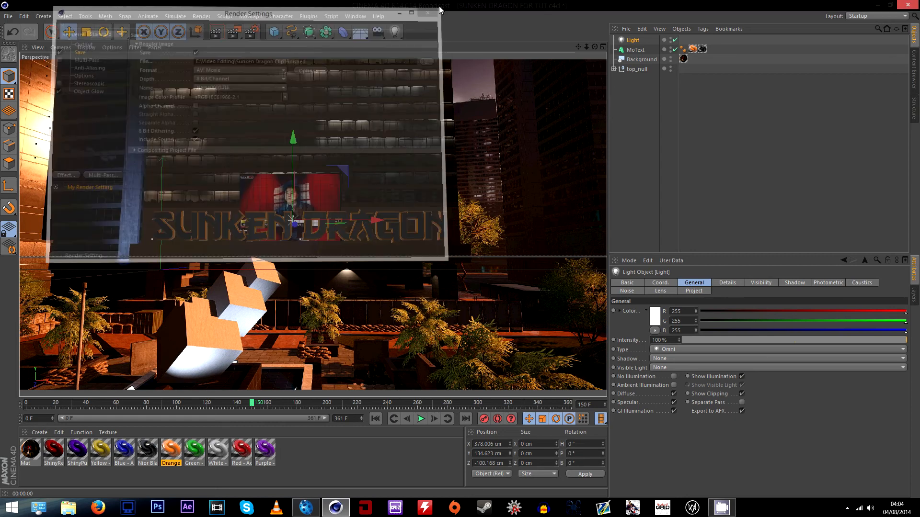
left_click(440, 13)
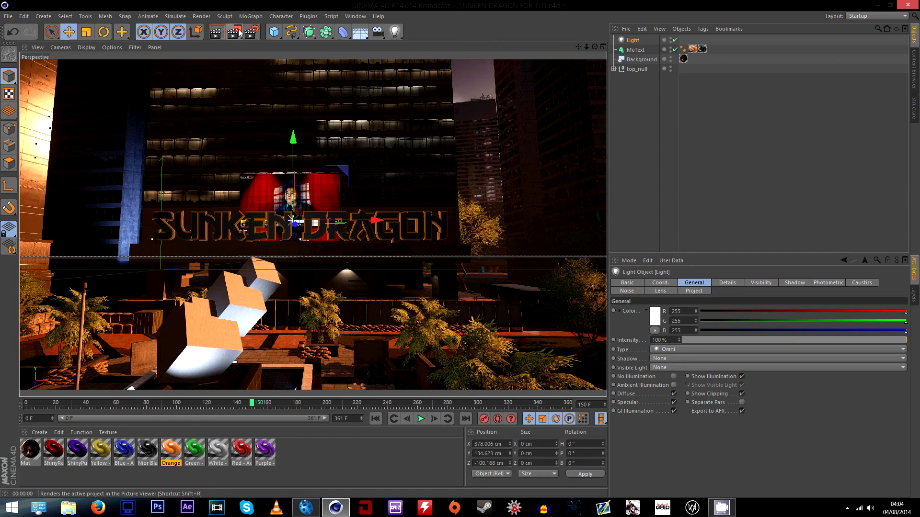
left_click(232, 32)
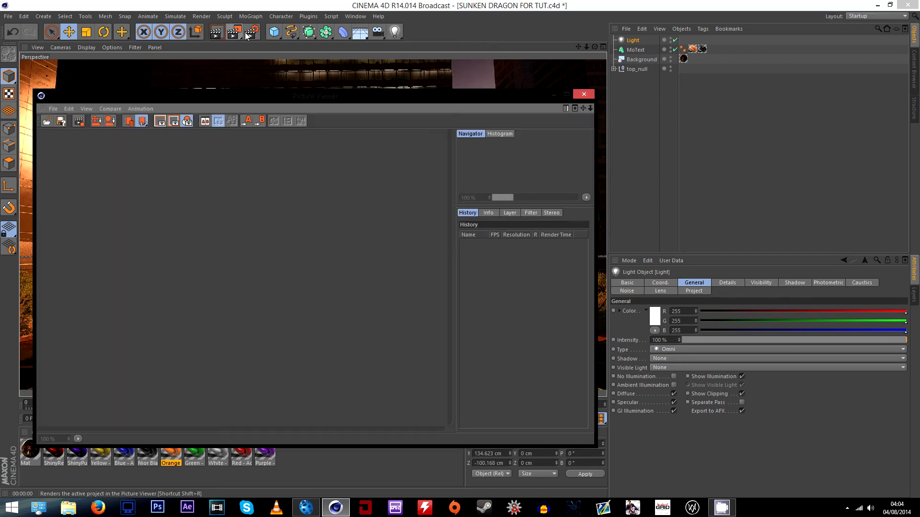
left_click(216, 32)
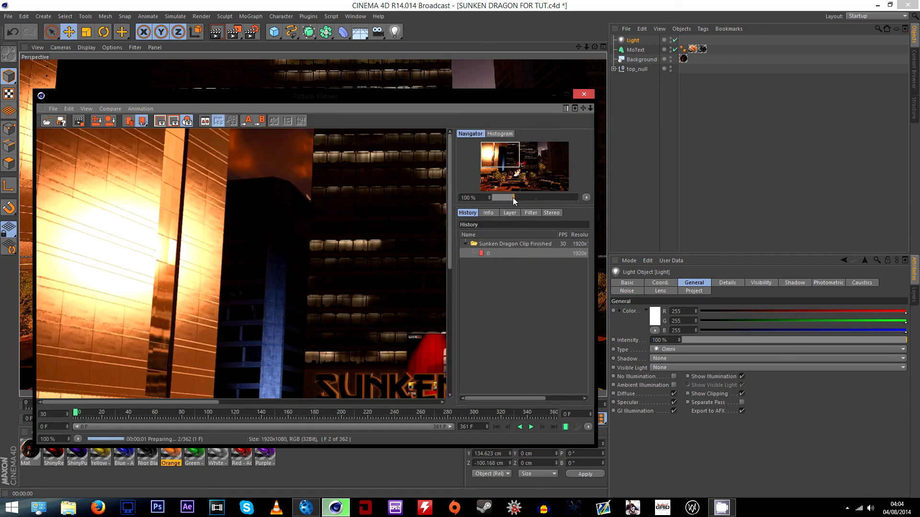